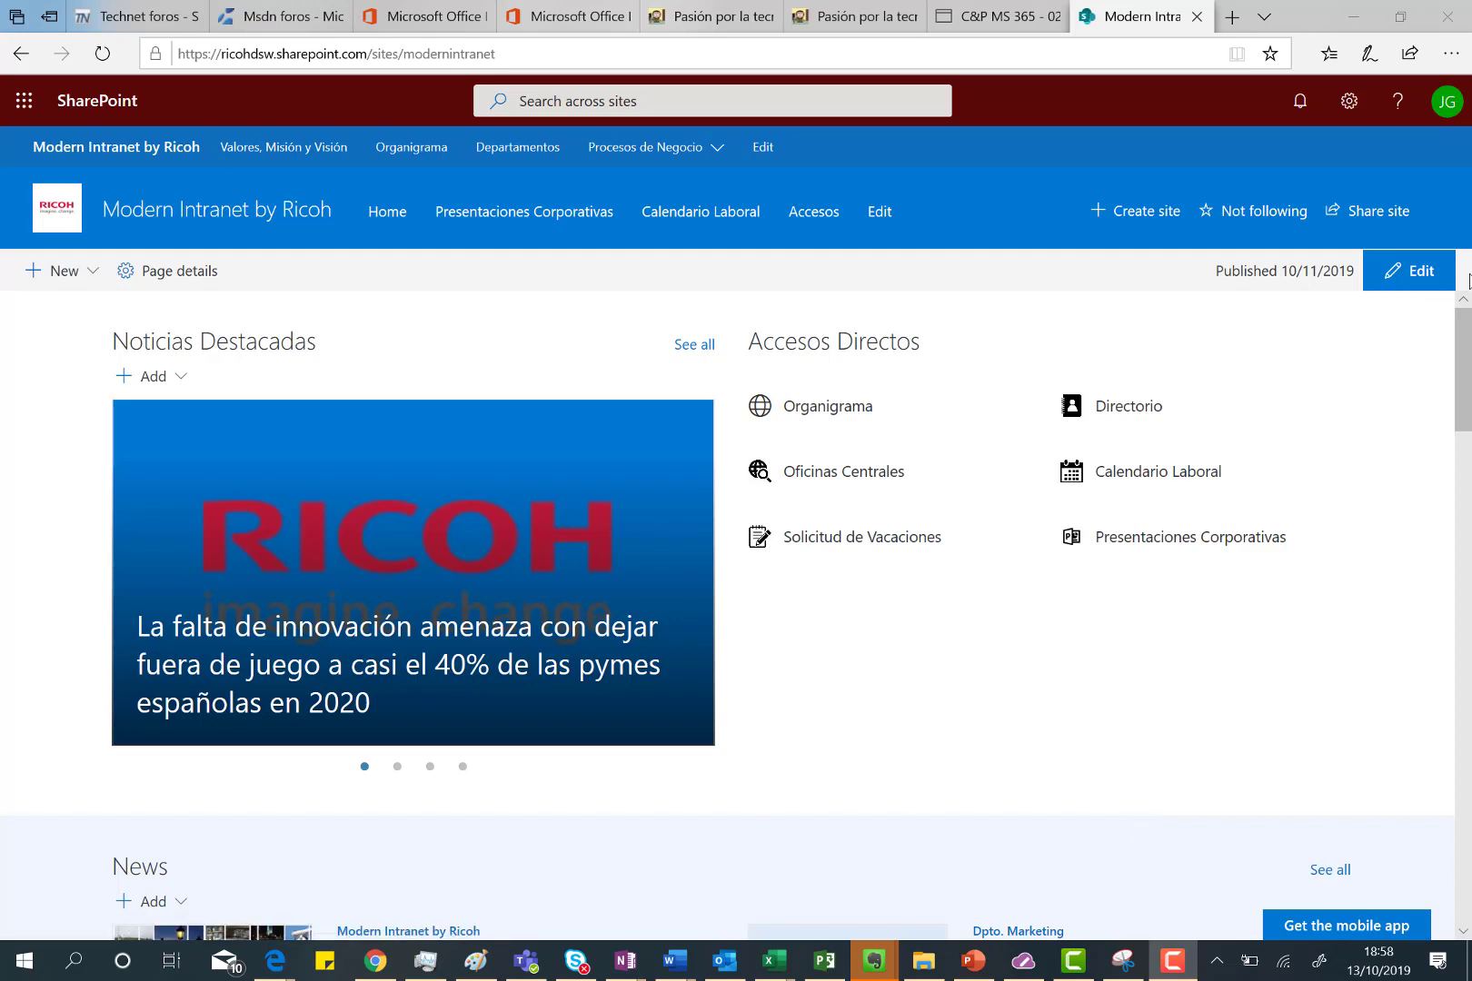
# Open Site usage from the Settings gear to view Modern Intranet by Ricoh analytics.
pyautogui.click(1349, 102)
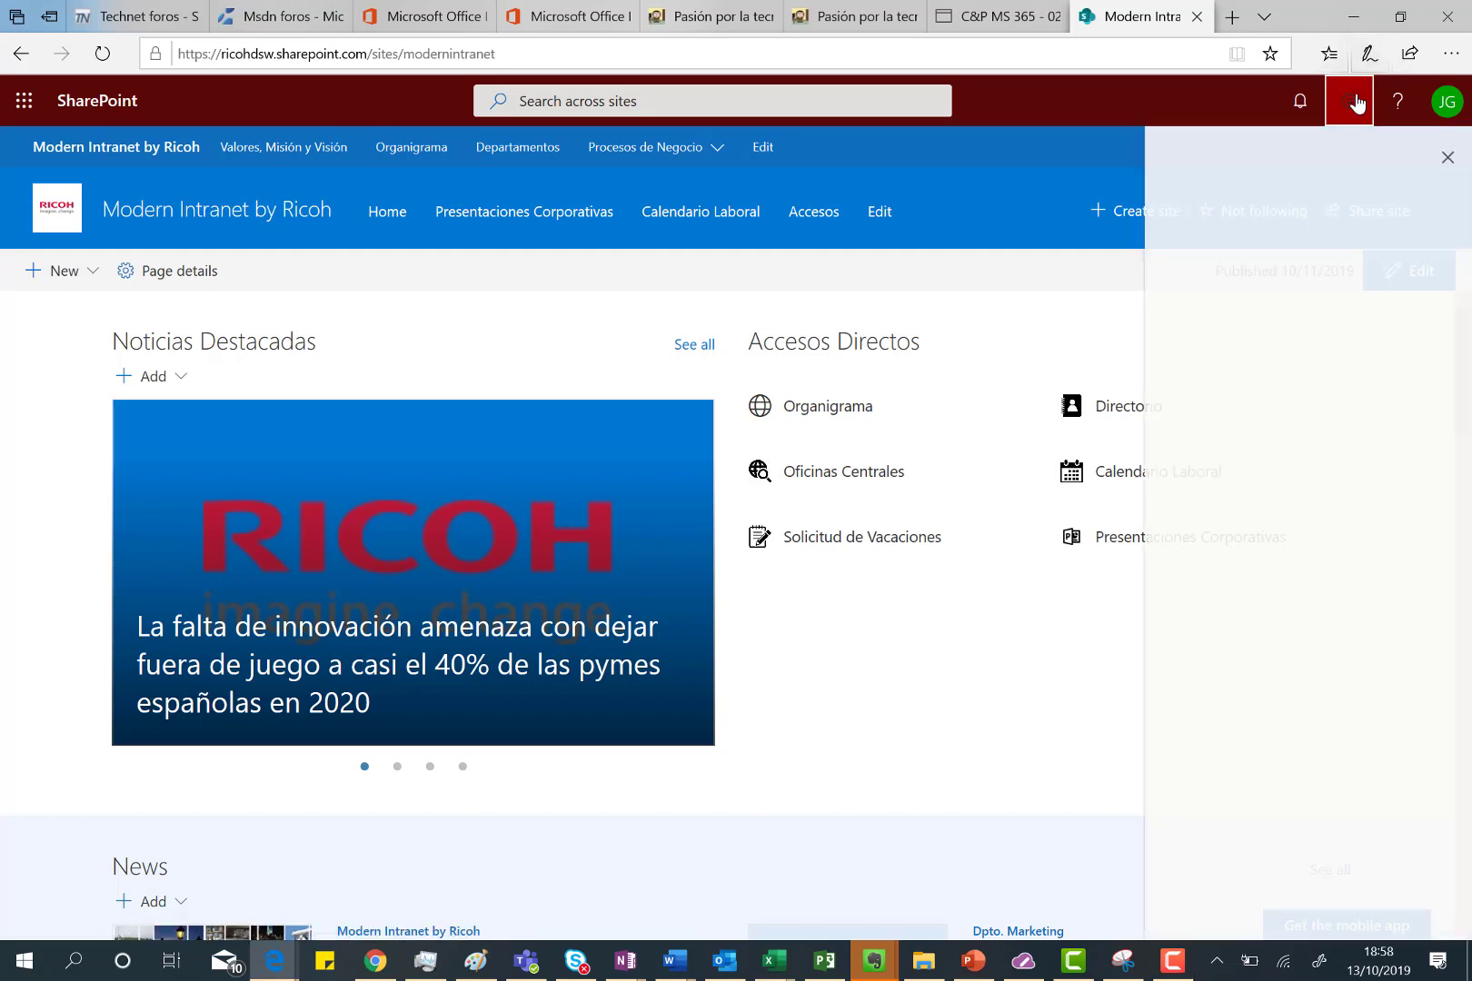
pyautogui.click(1349, 102)
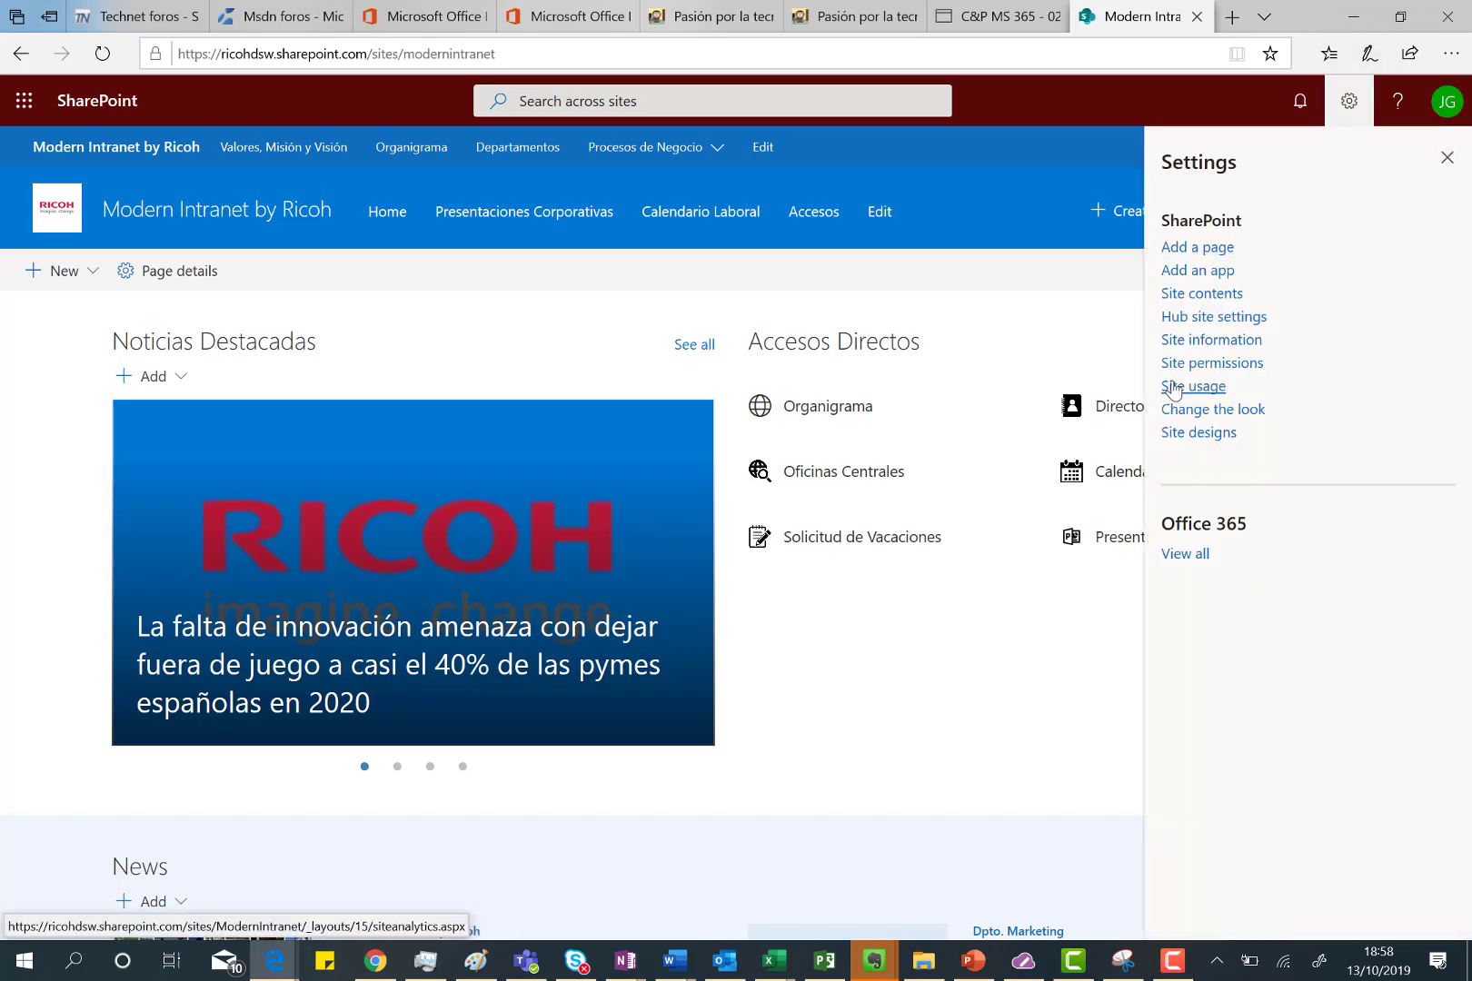
pyautogui.moveTo(1193, 387)
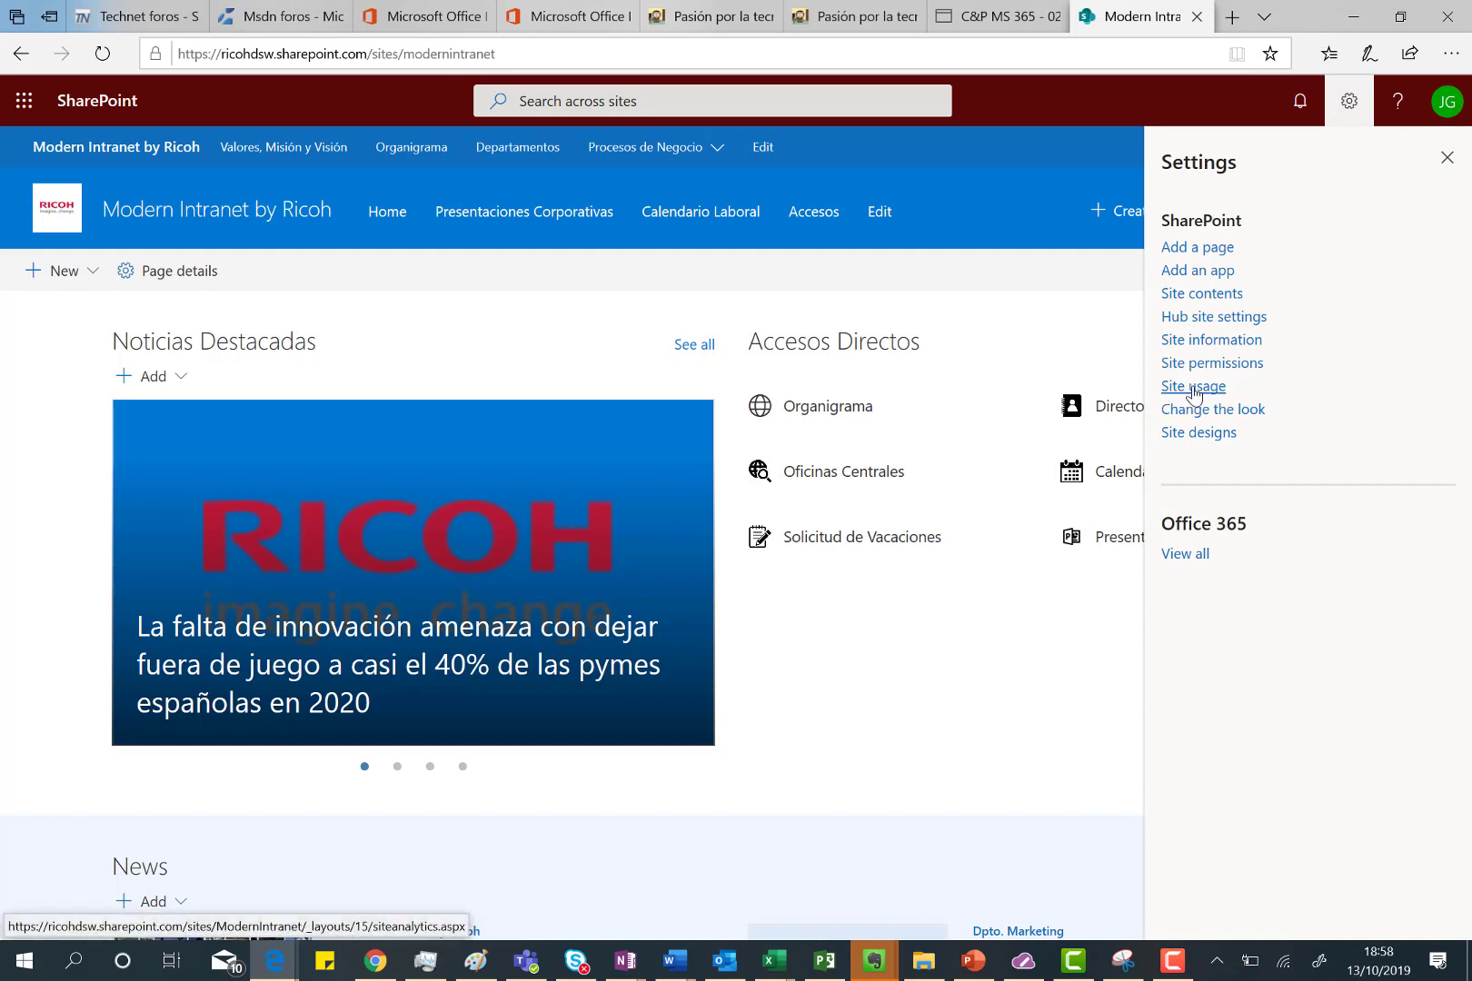
pyautogui.click(1193, 386)
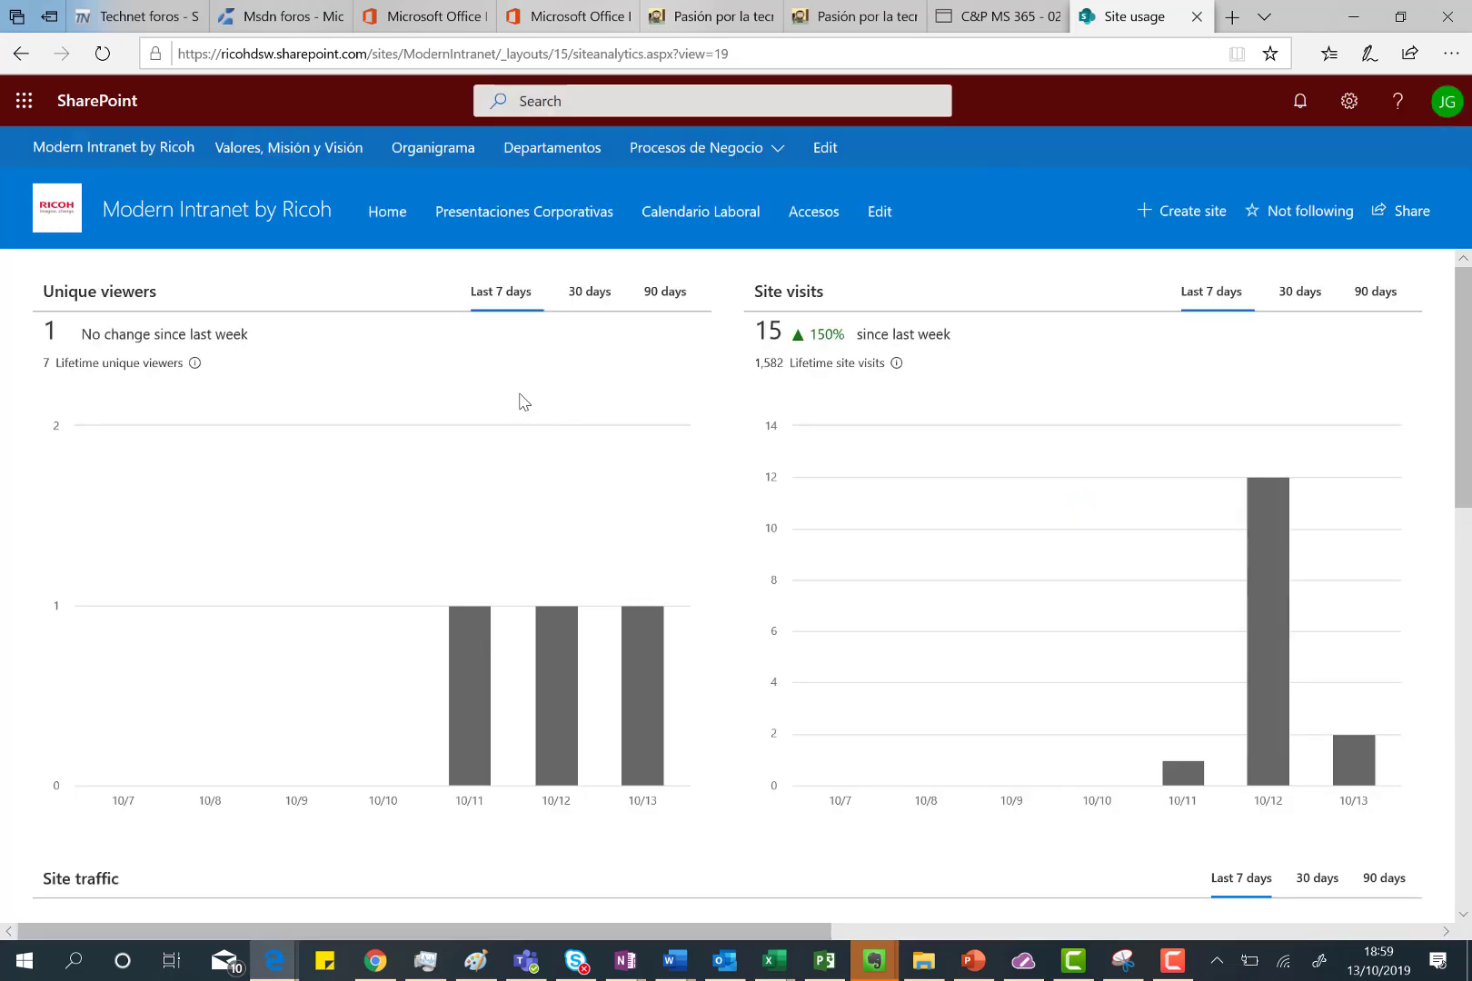
pyautogui.moveTo(475, 392)
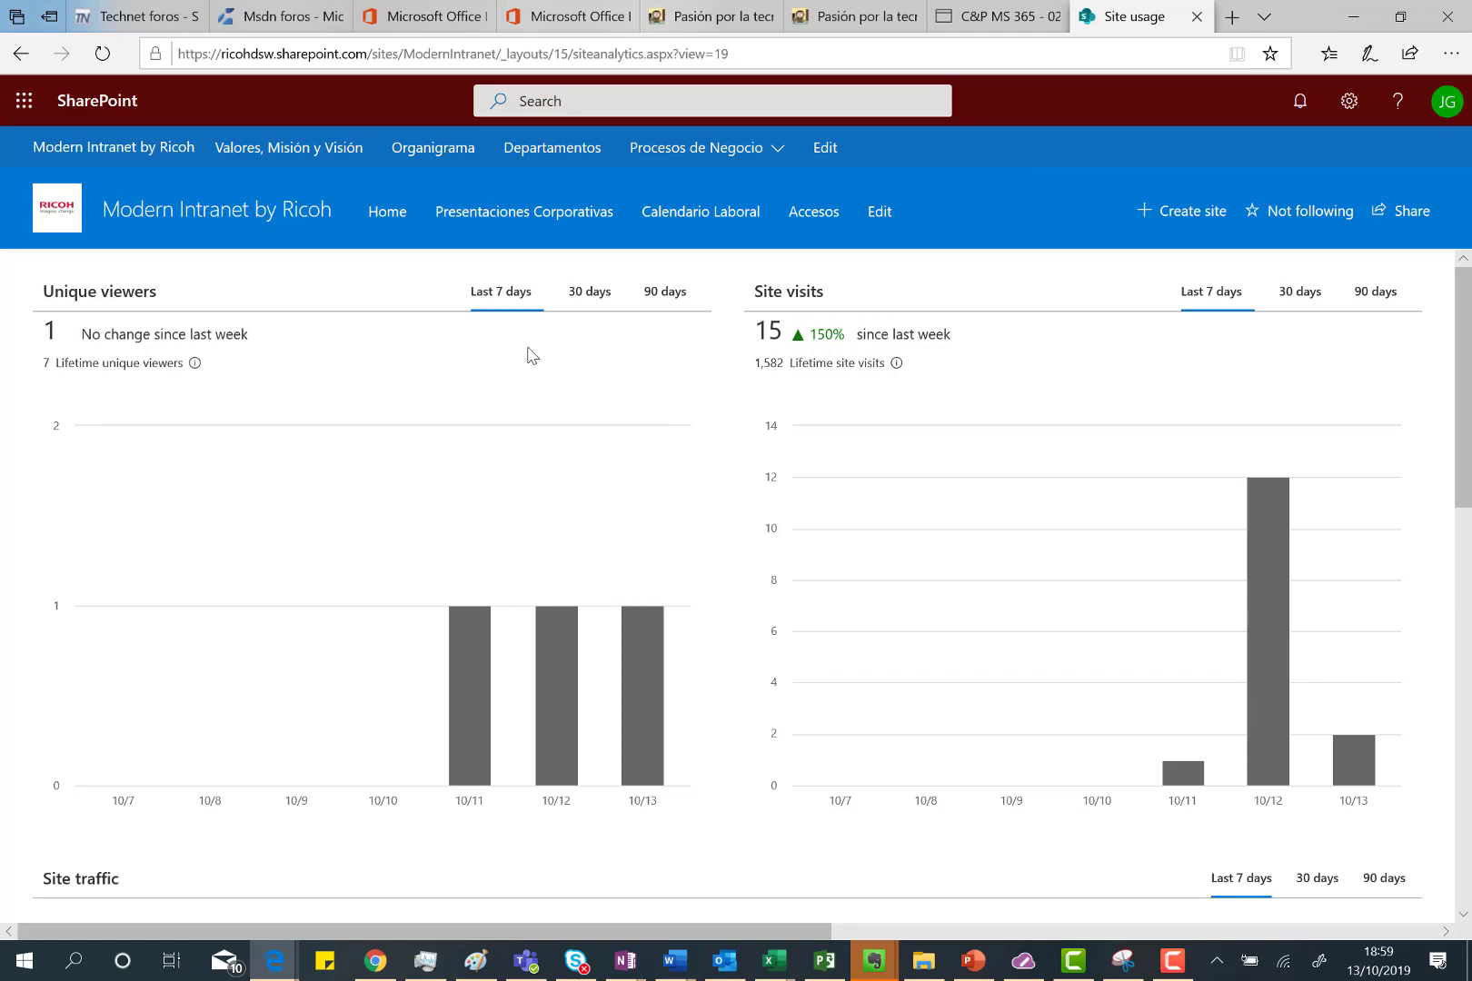
pyautogui.scroll(-3)
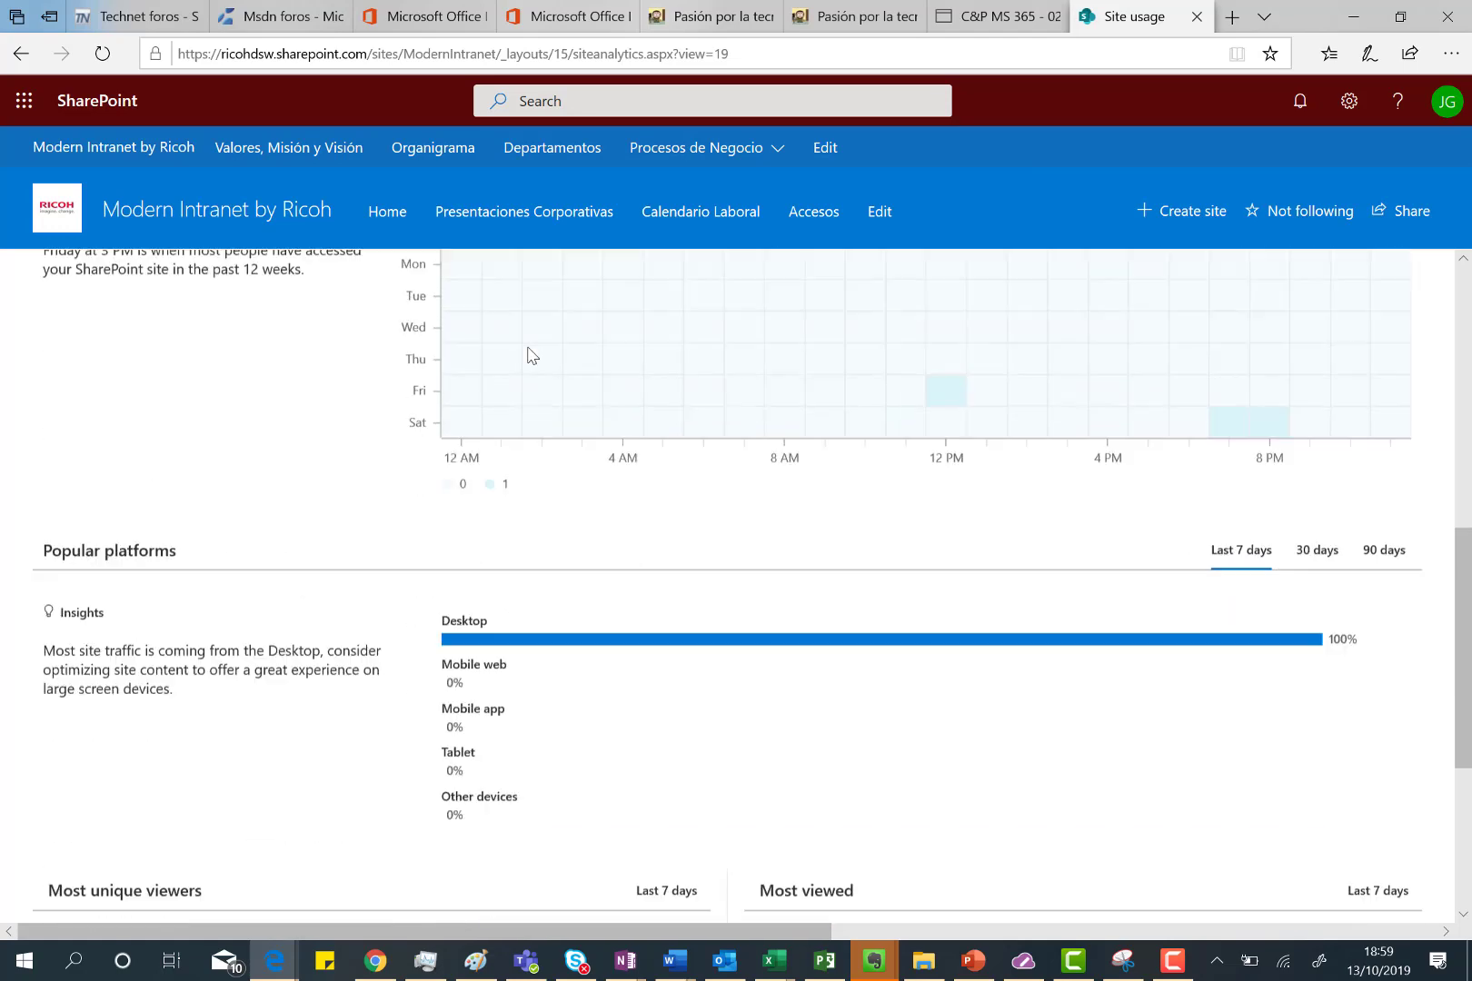
pyautogui.scroll(-3)
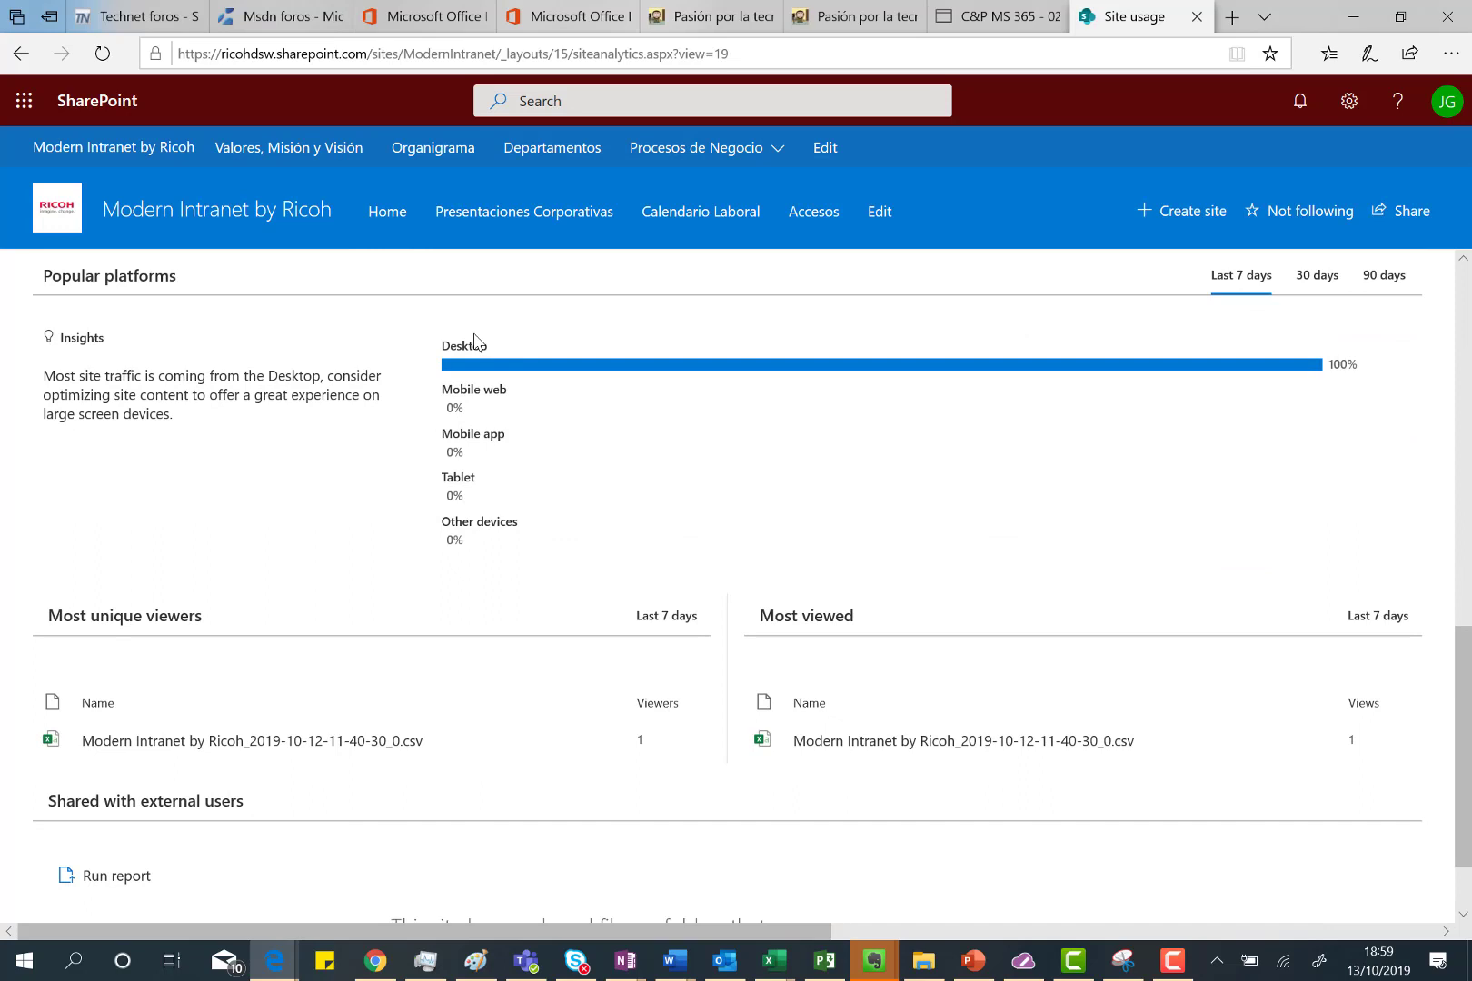
pyautogui.scroll(-3)
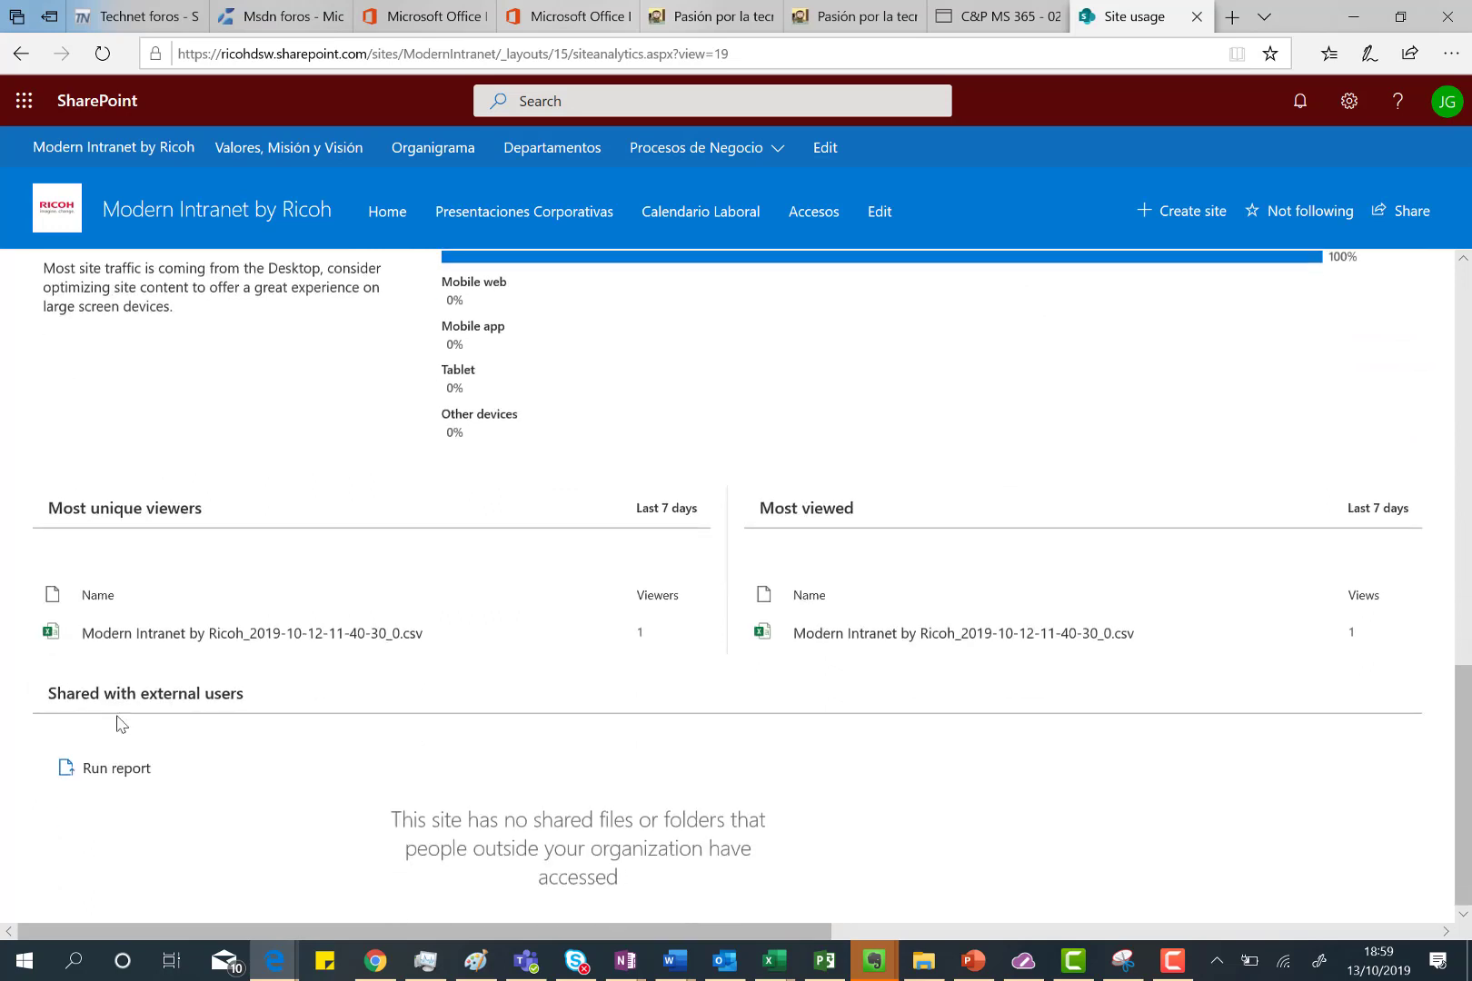
pyautogui.moveTo(67, 721)
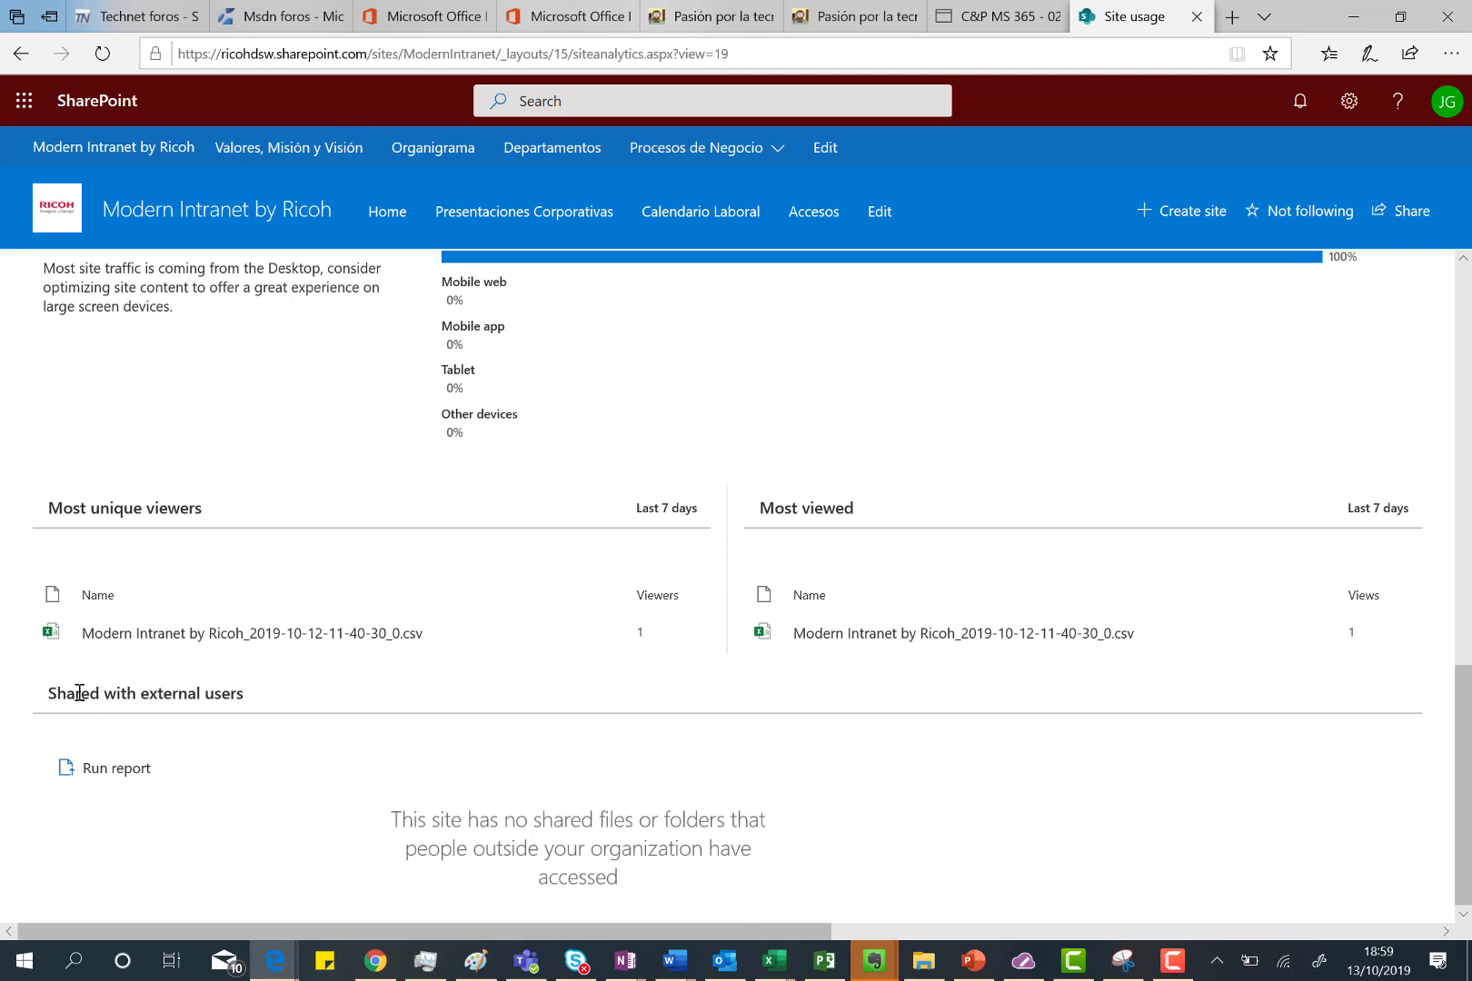
pyautogui.moveTo(261, 705)
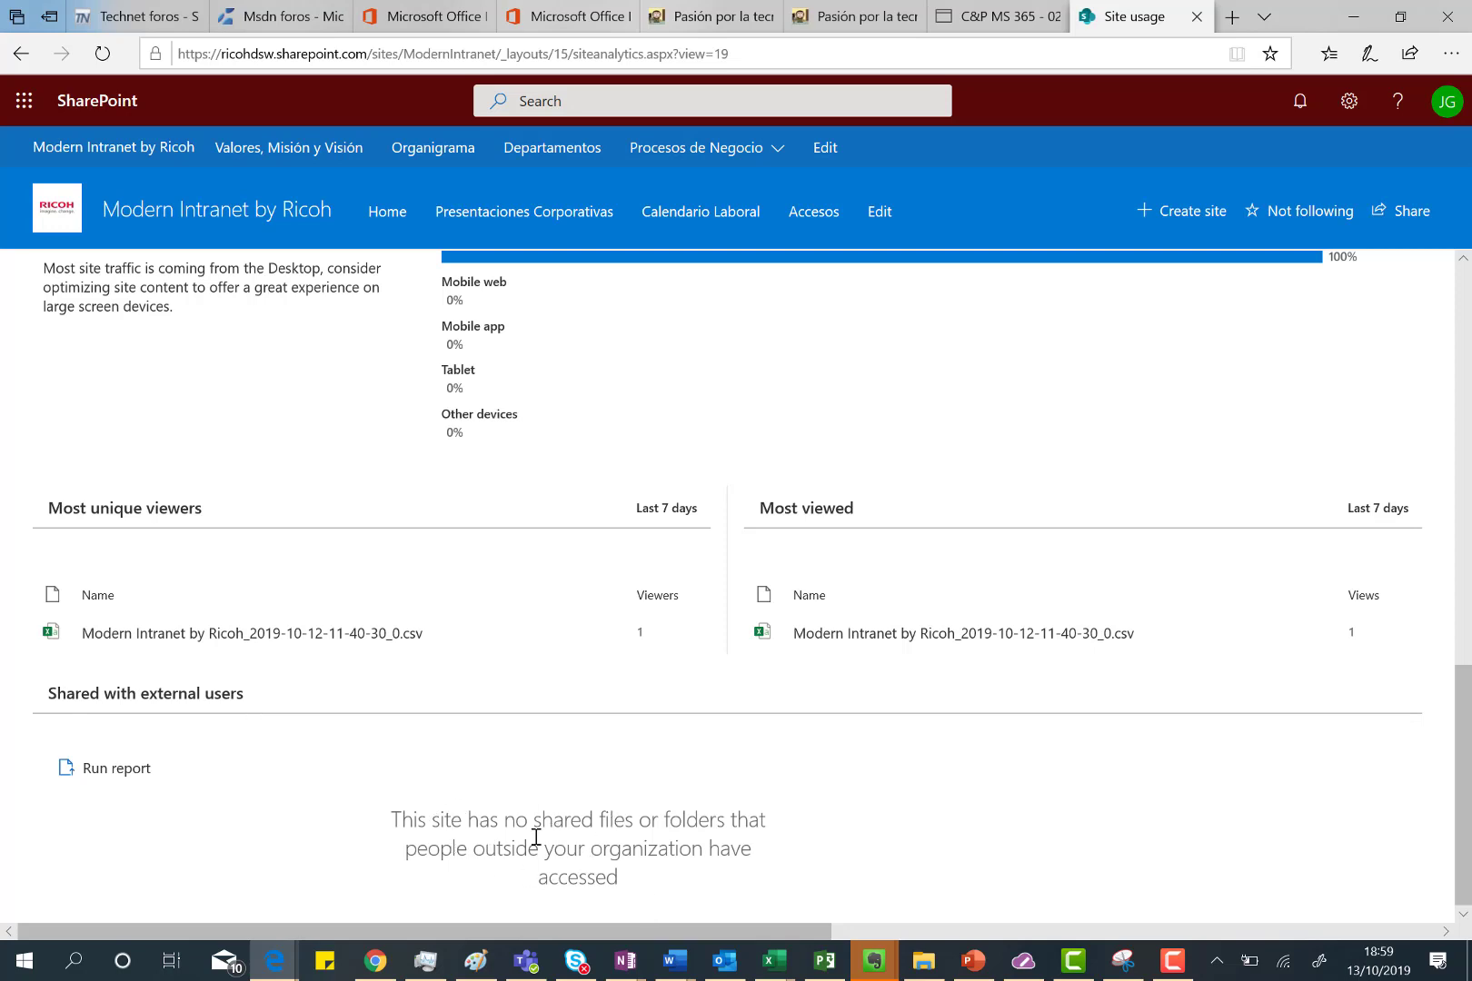
pyautogui.moveTo(47, 534)
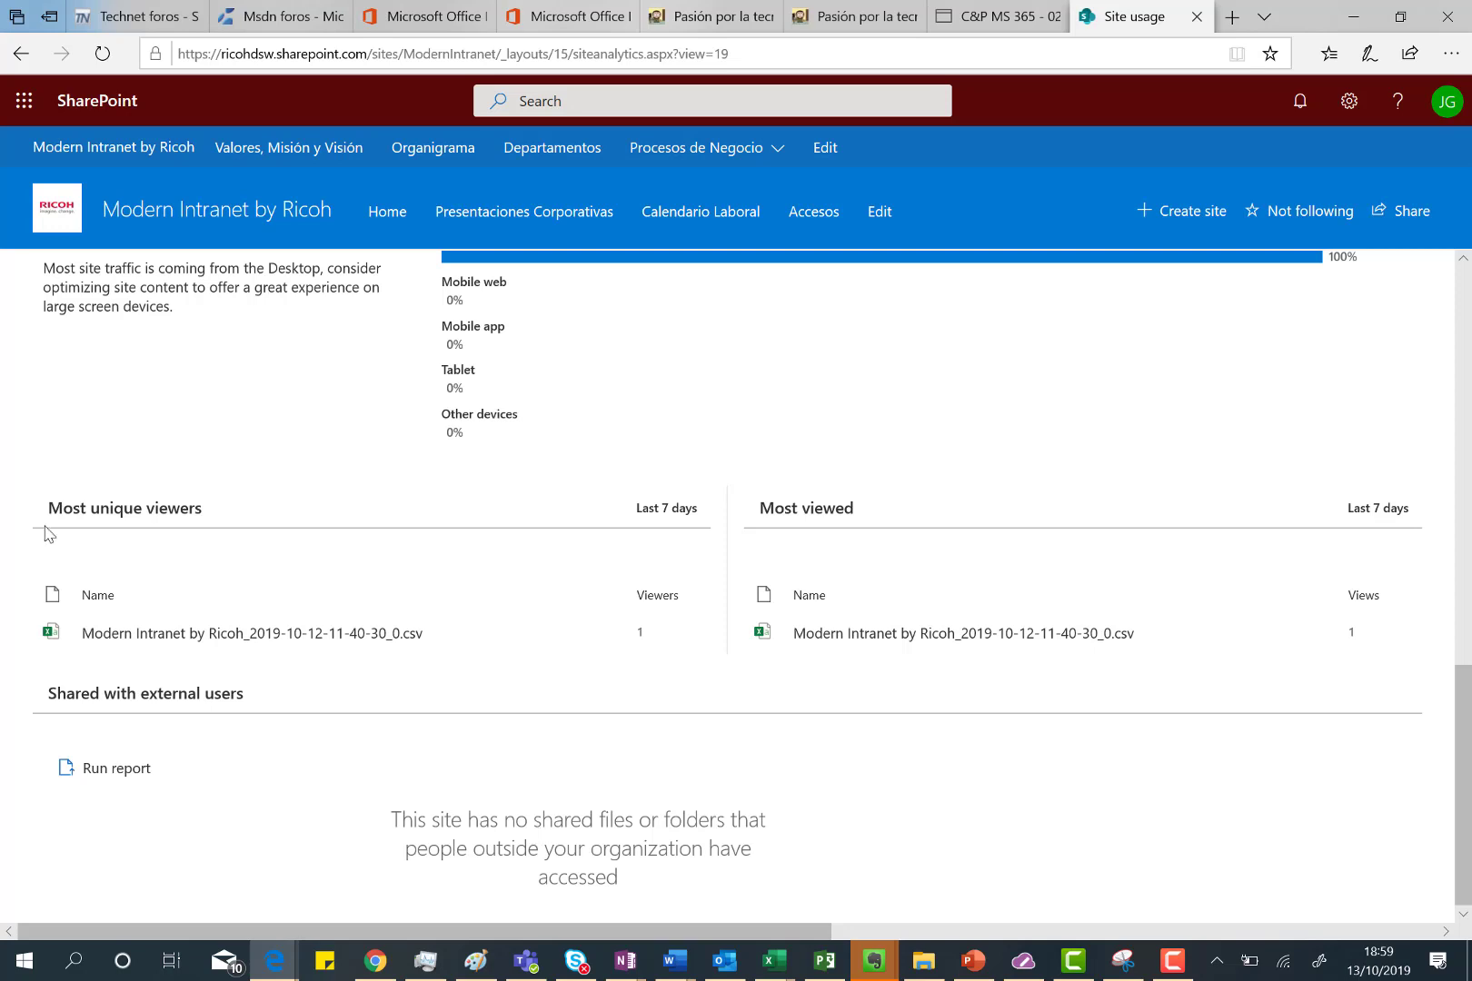
pyautogui.moveTo(965, 634)
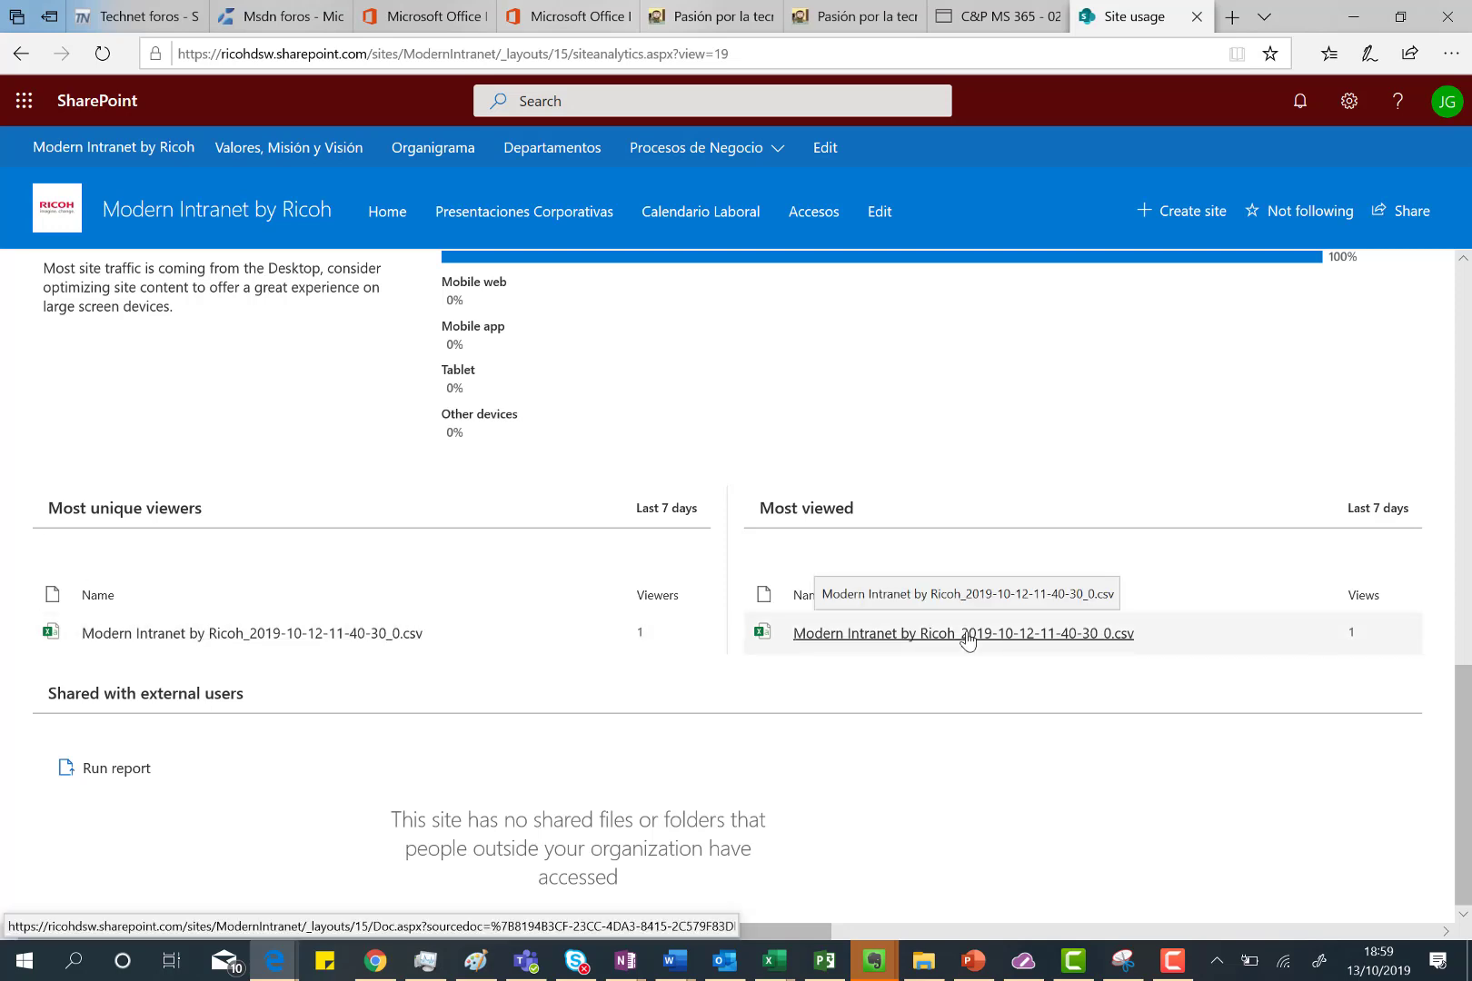
pyautogui.moveTo(7, 633)
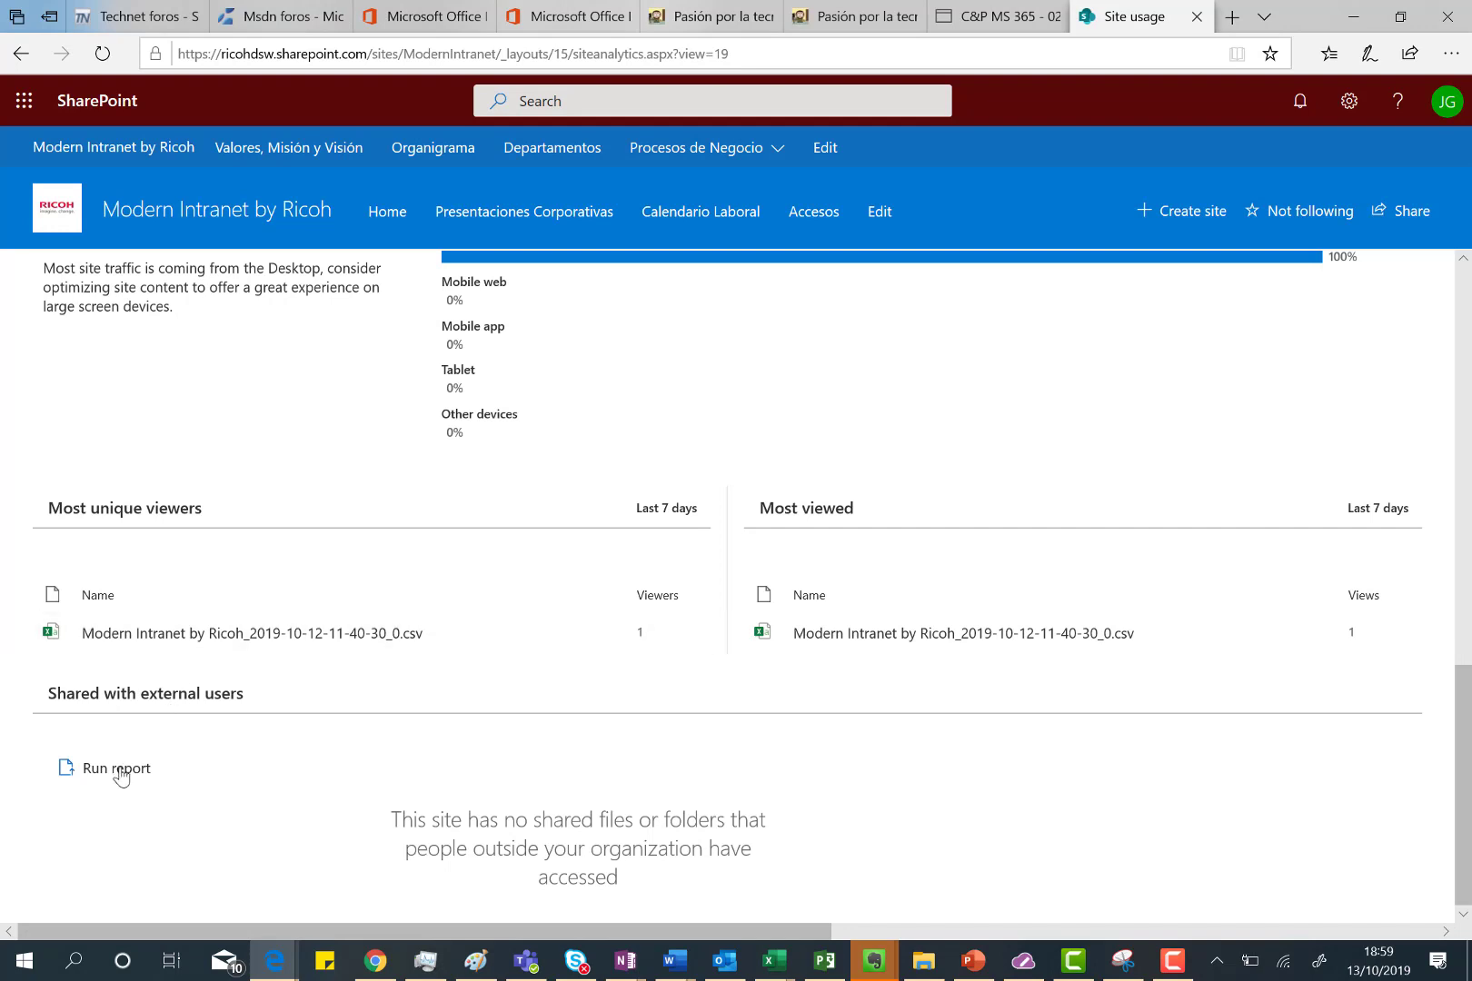
pyautogui.moveTo(1050, 836)
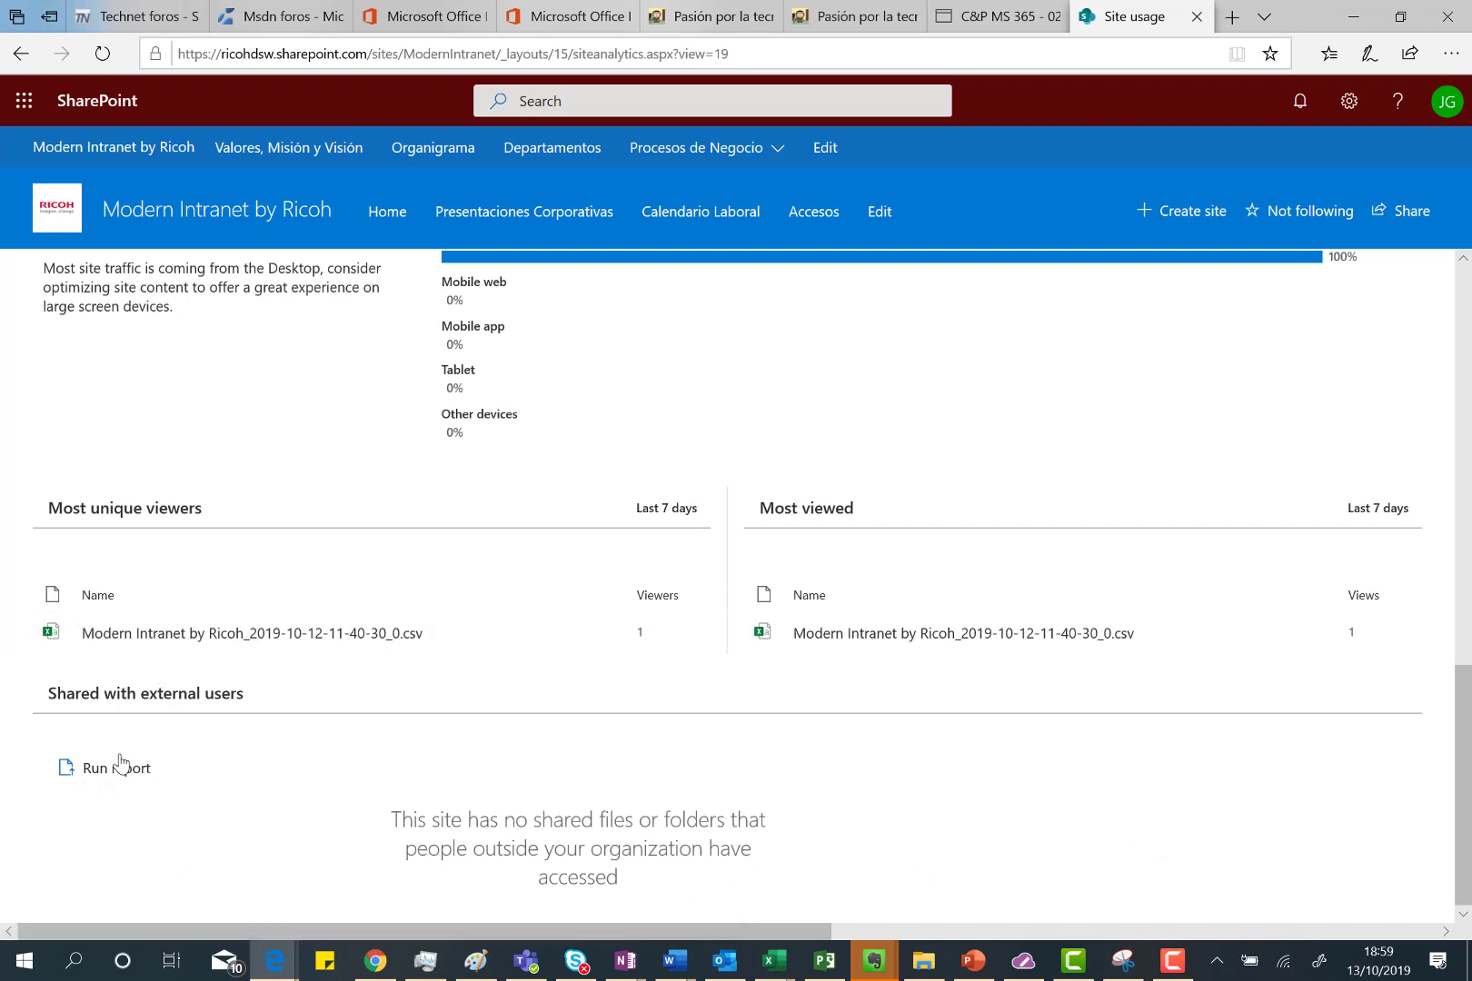
pyautogui.moveTo(116, 768)
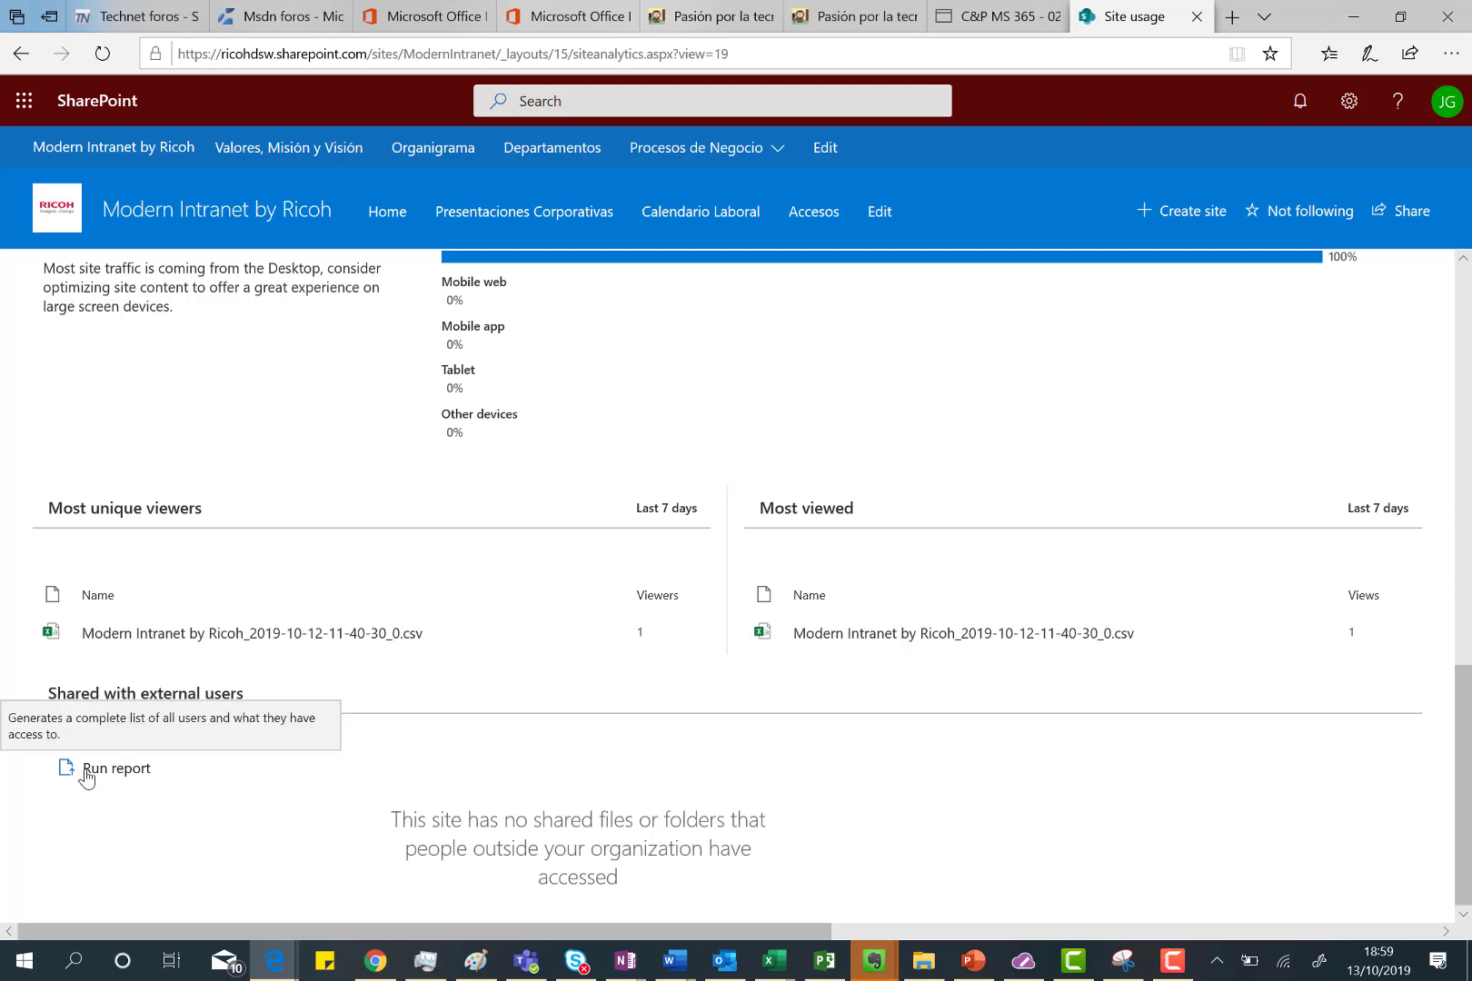
pyautogui.moveTo(112, 776)
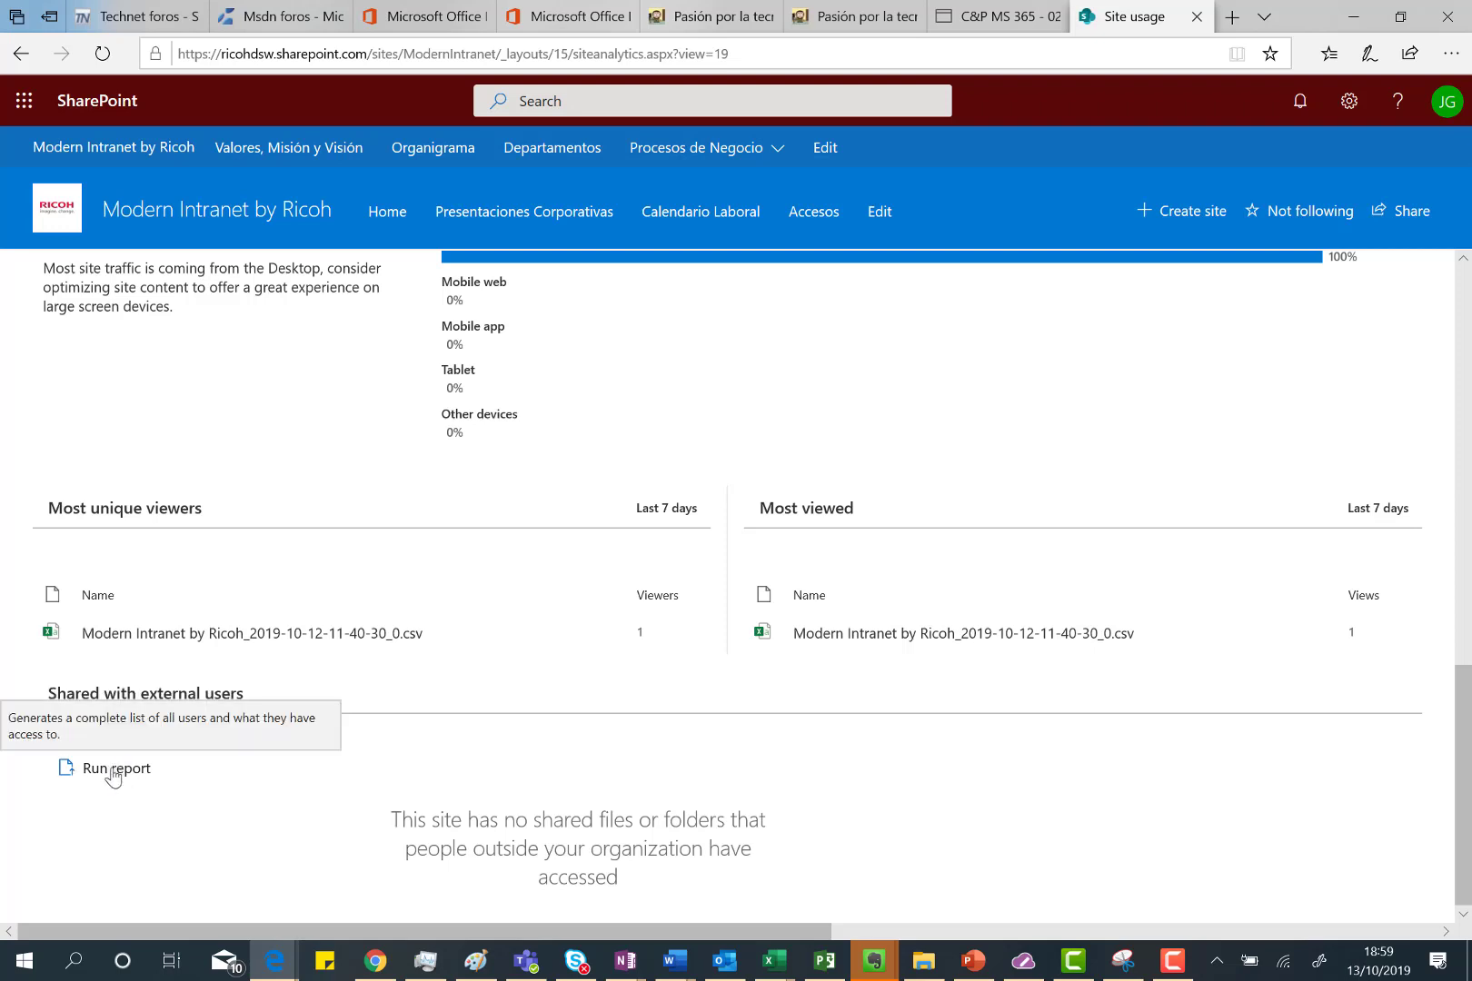
# Run the external users sharing report and save it to the Shared Reports folder.
pyautogui.click(116, 768)
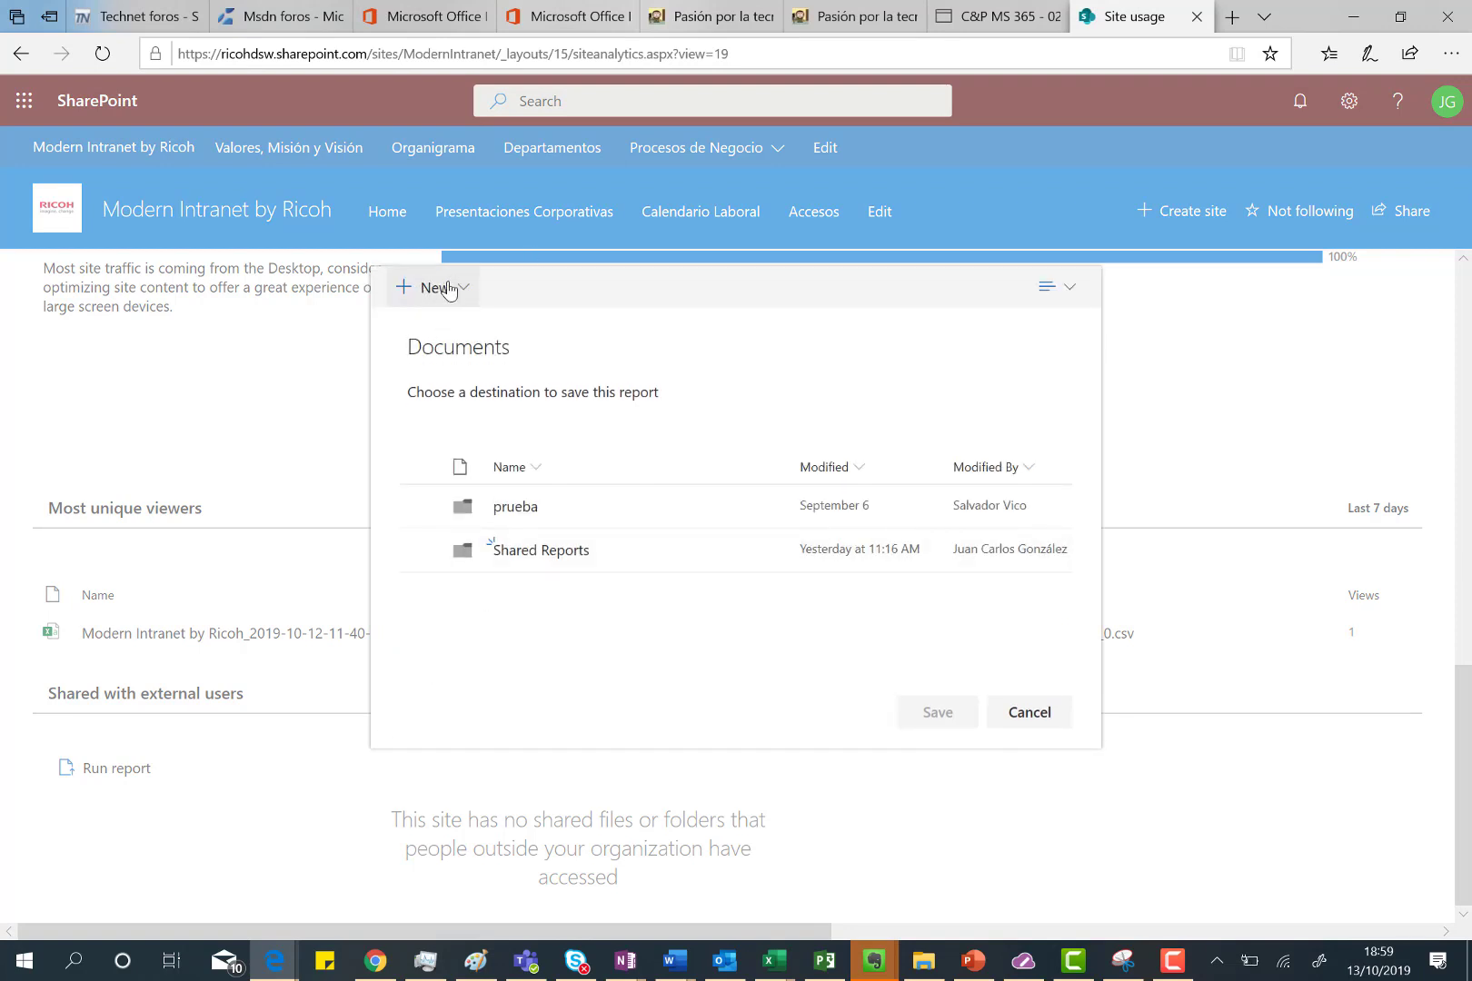
pyautogui.moveTo(406, 273)
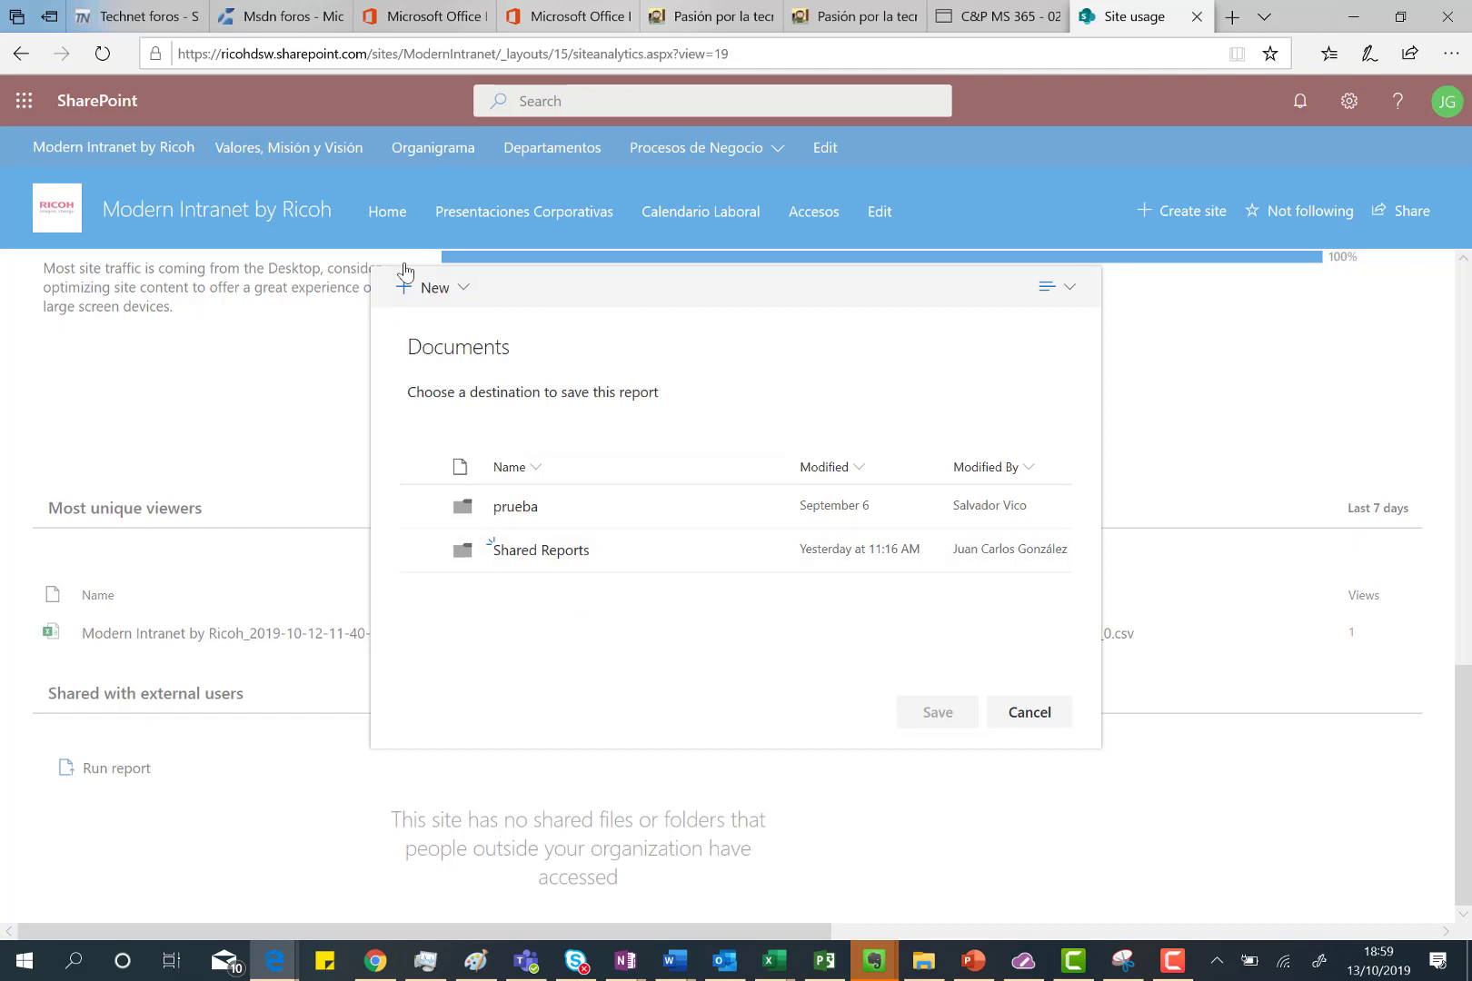
pyautogui.click(433, 287)
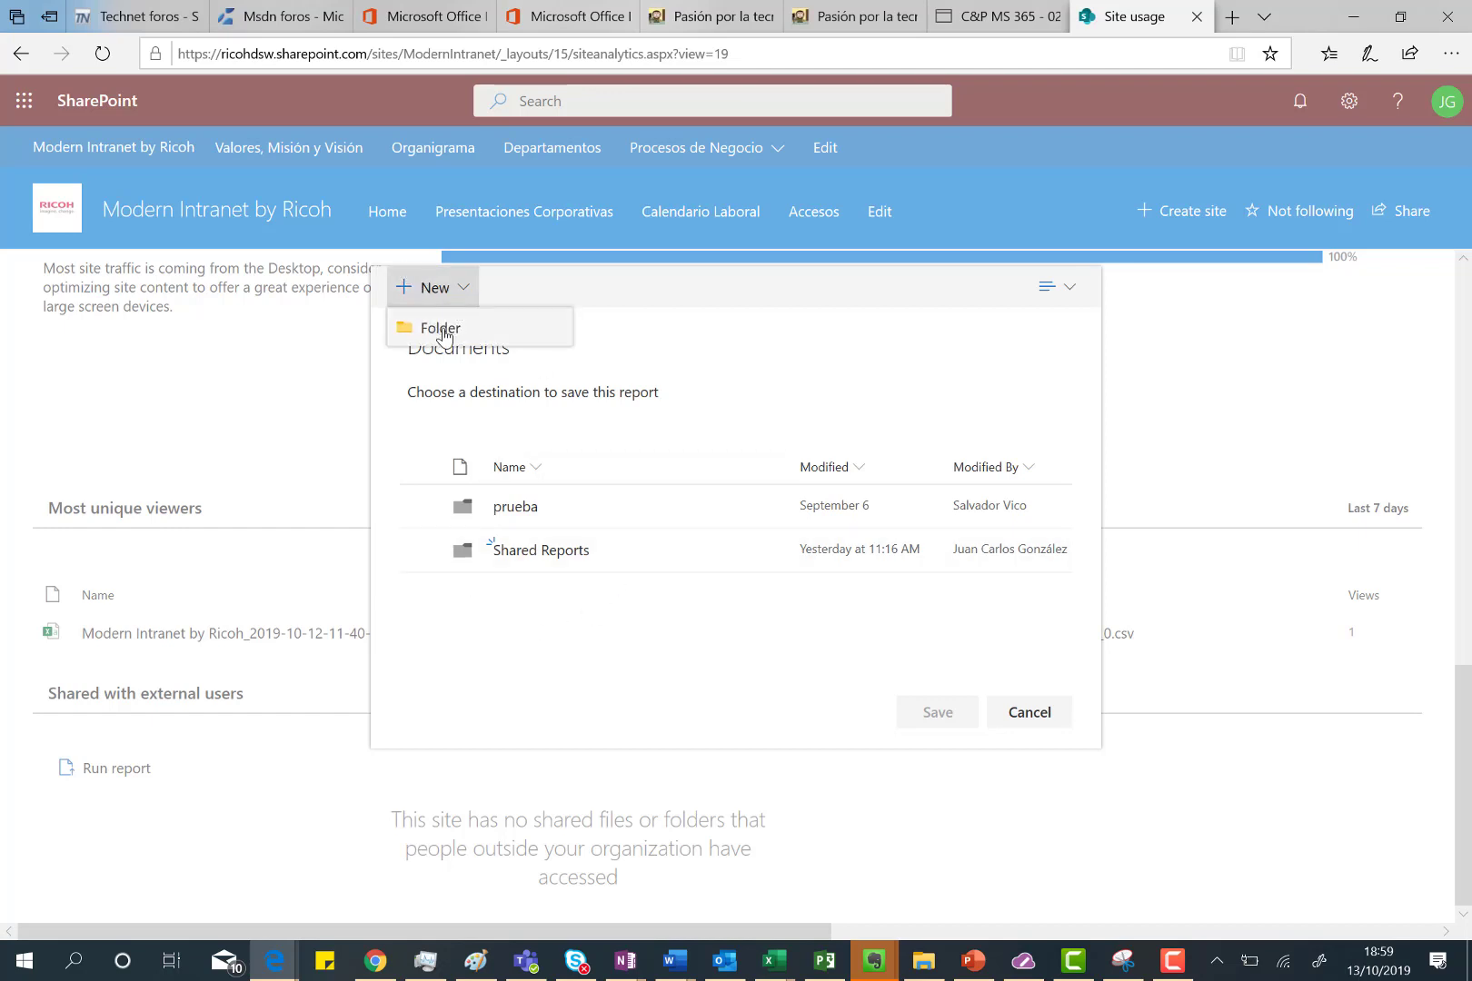
pyautogui.moveTo(683, 310)
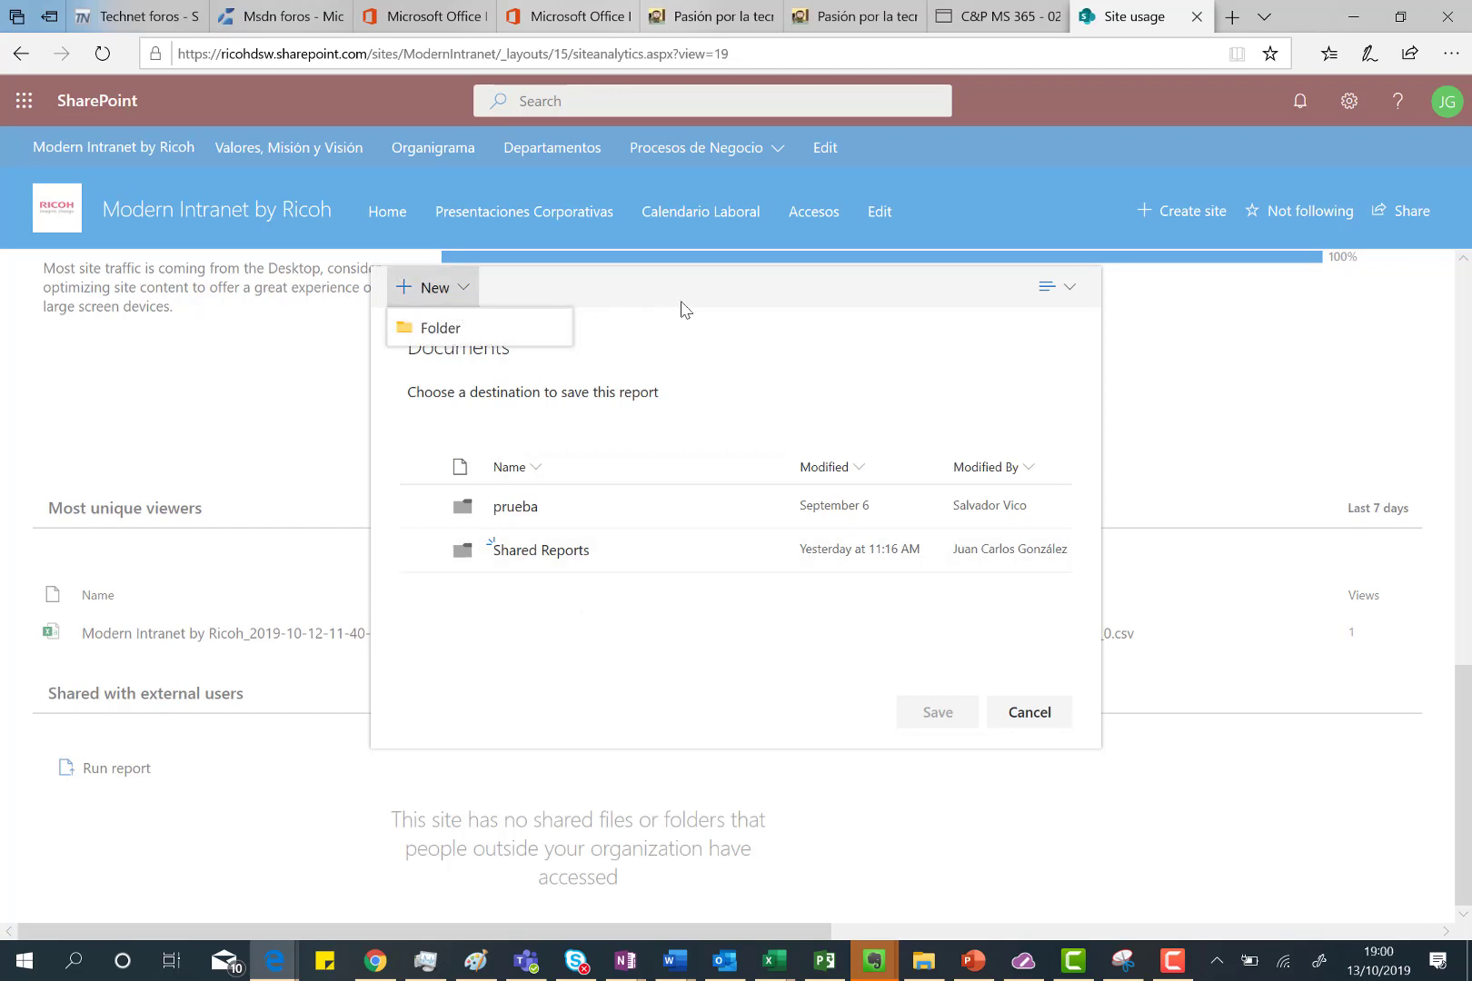
pyautogui.moveTo(603, 667)
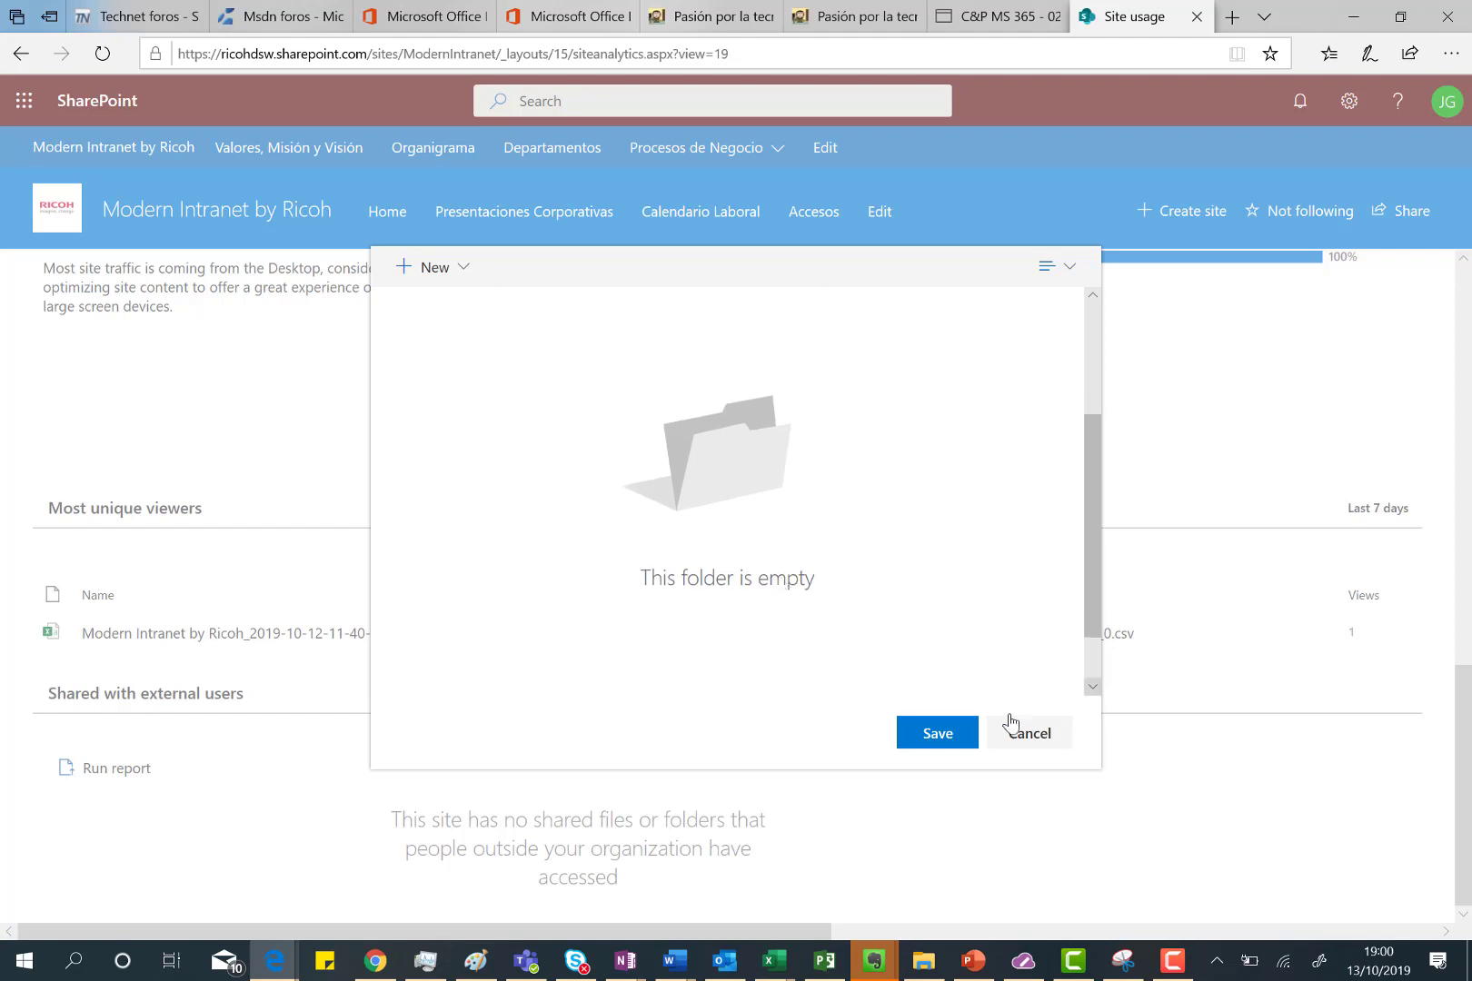
pyautogui.click(936, 733)
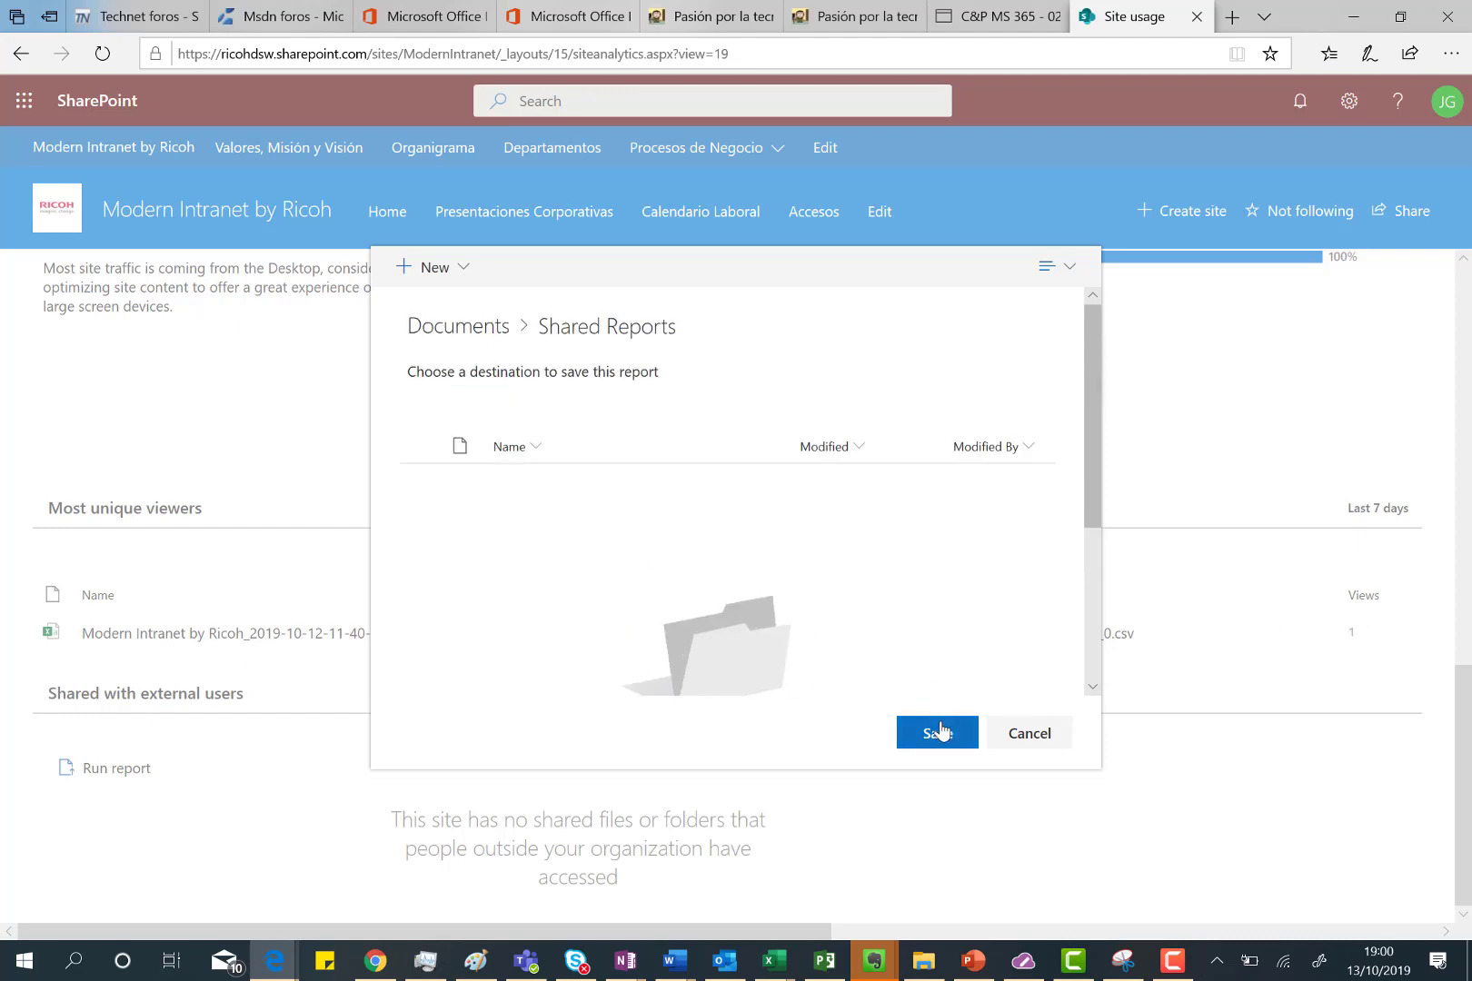
pyautogui.click(936, 733)
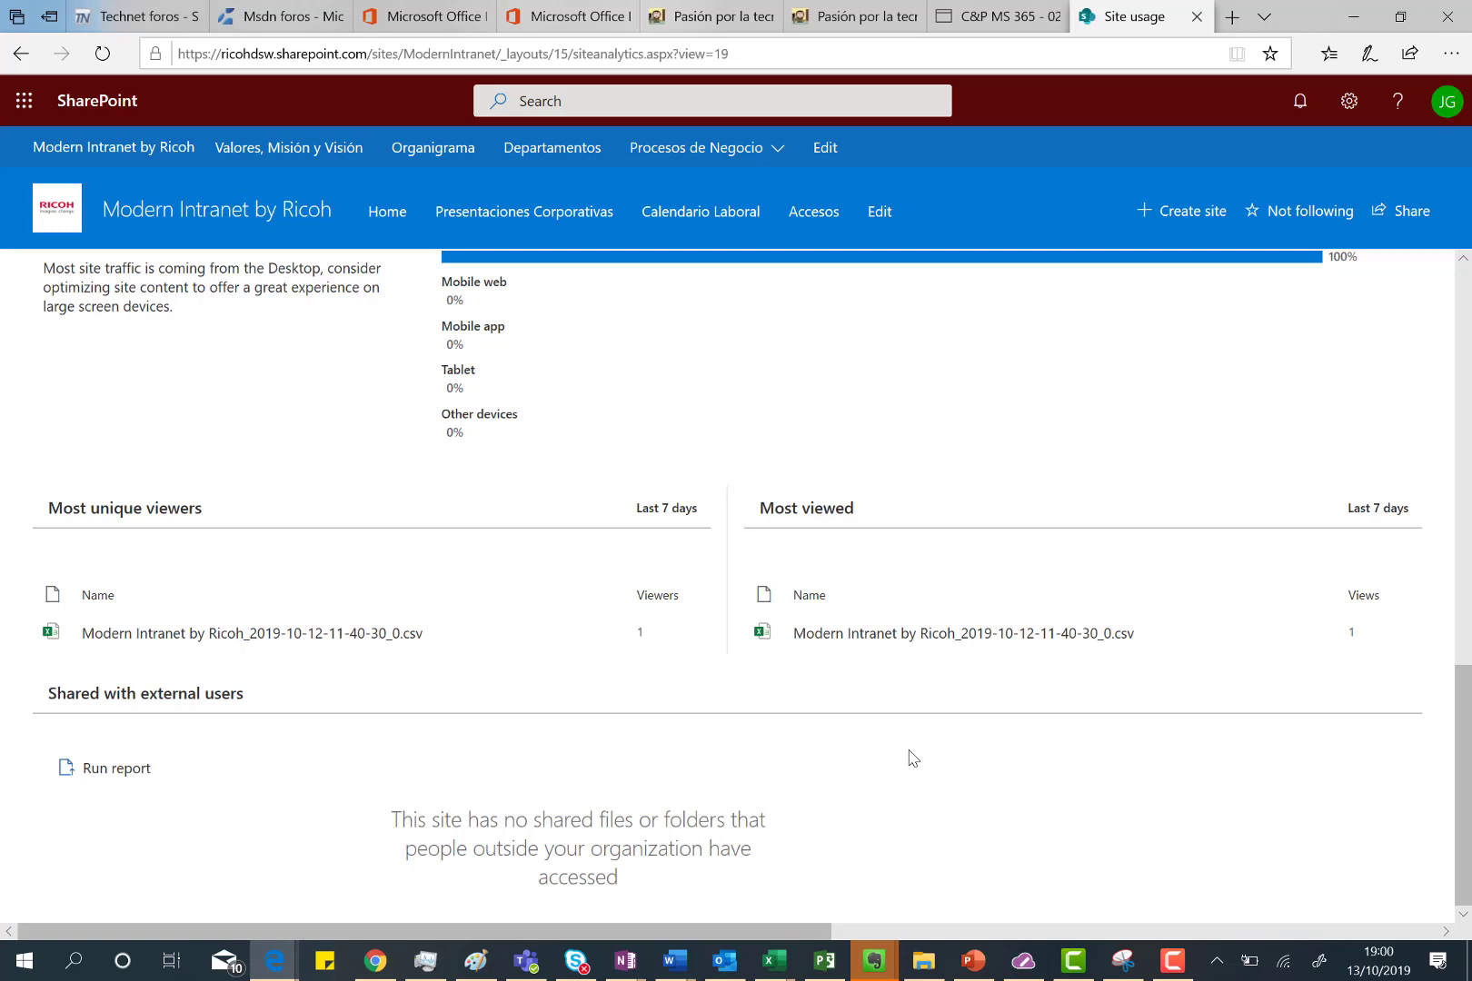
pyautogui.moveTo(1324, 197)
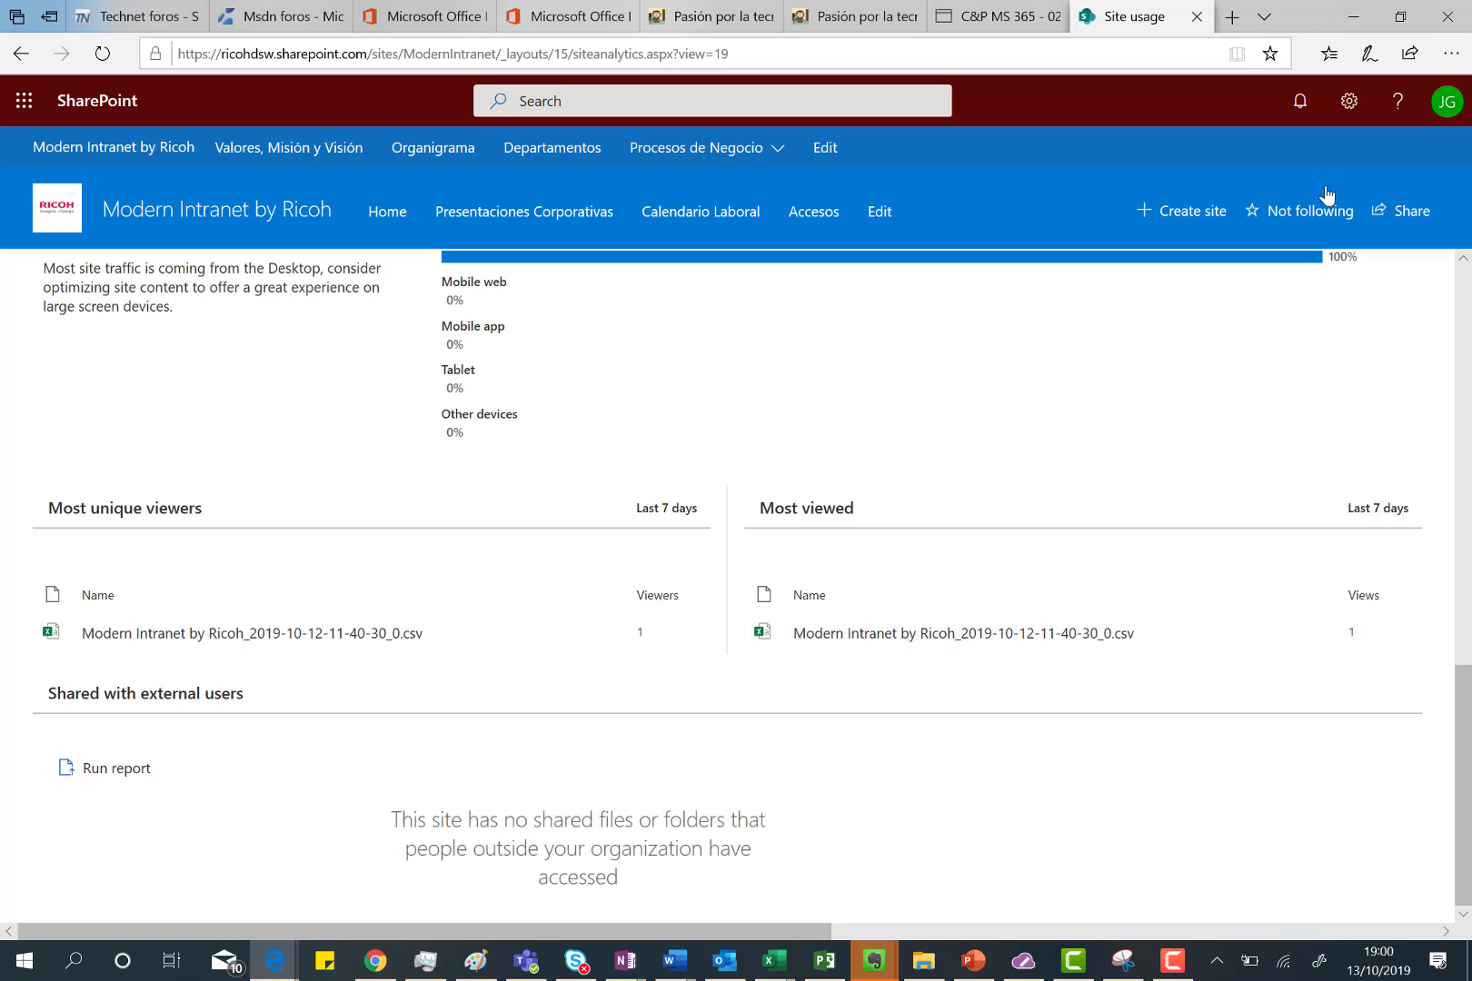
# Open the Documents library through Settings and Site contents.
pyautogui.click(1349, 100)
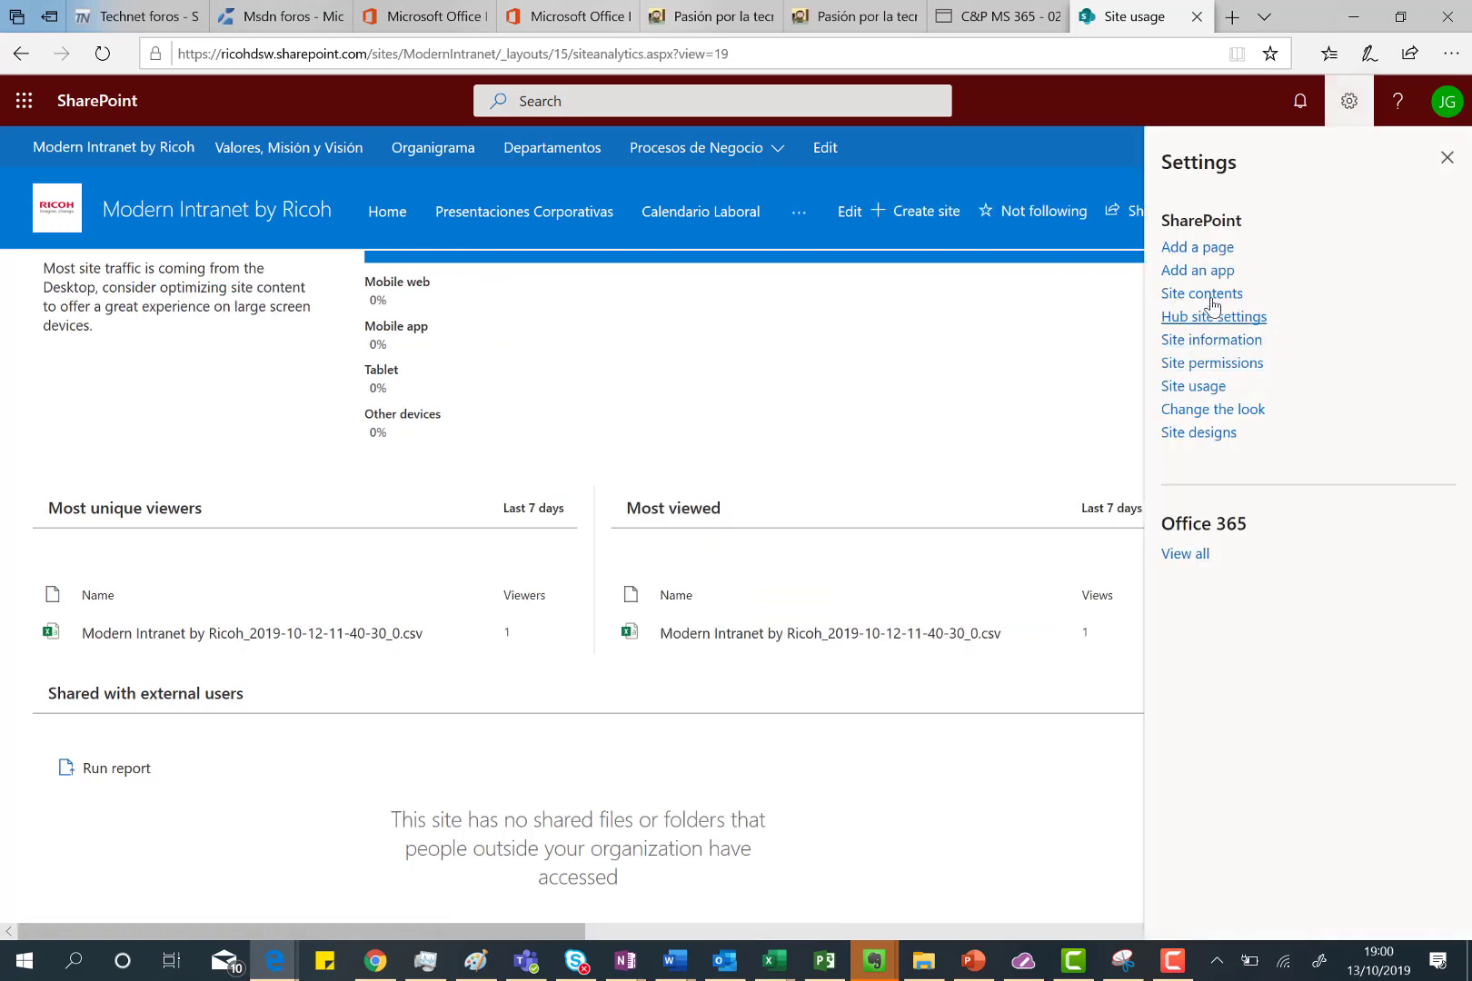
pyautogui.click(1200, 293)
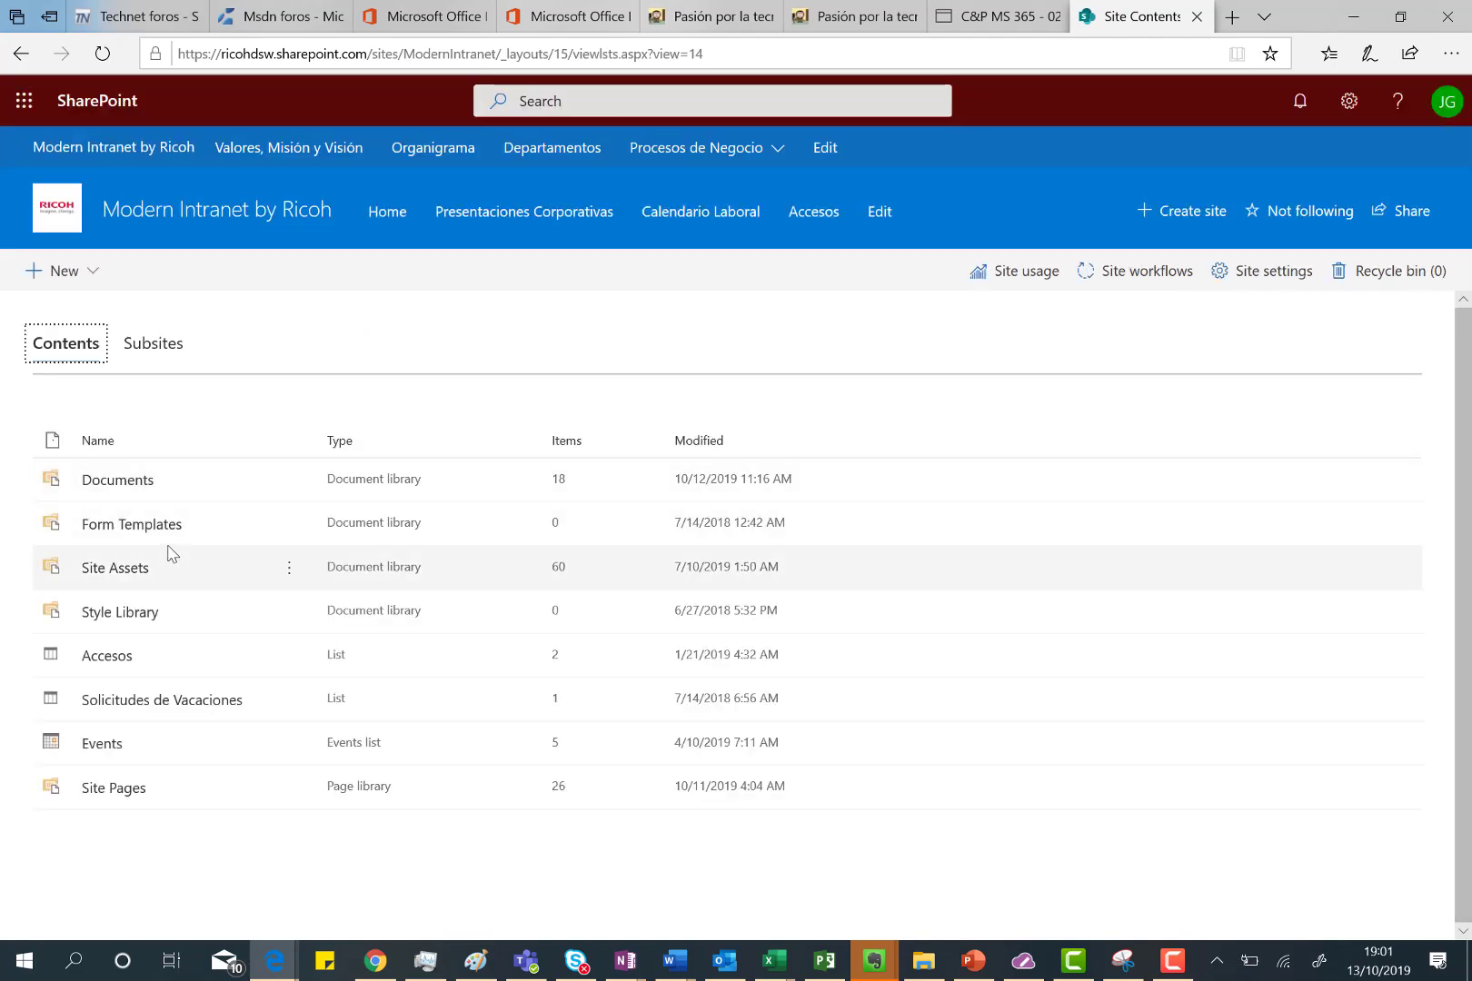
pyautogui.moveTo(116, 480)
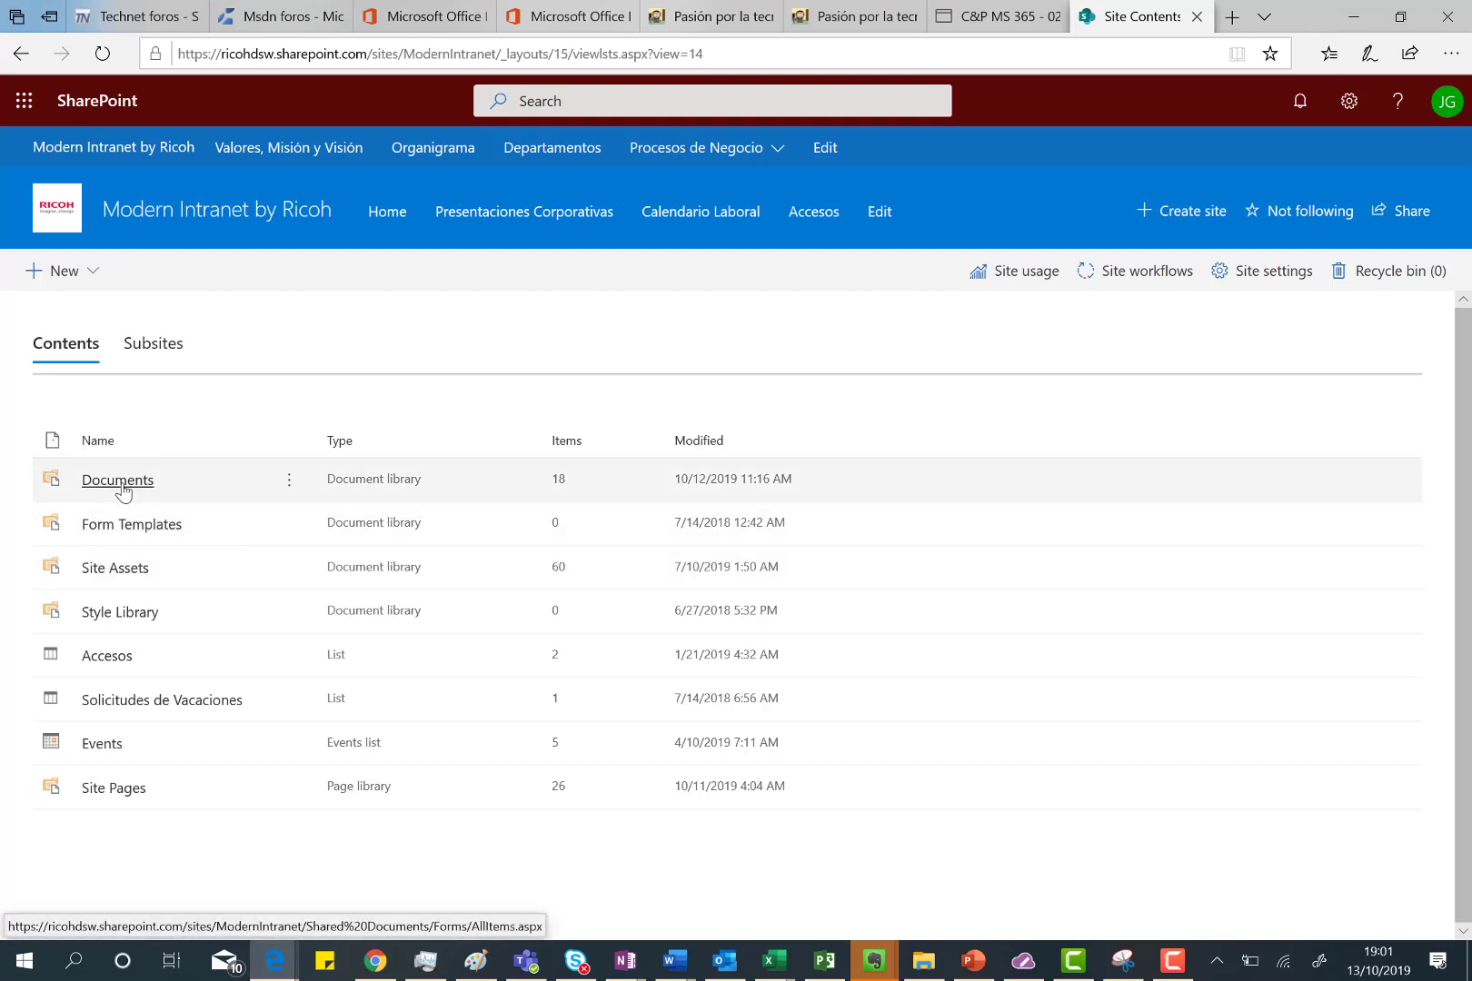
pyautogui.click(117, 480)
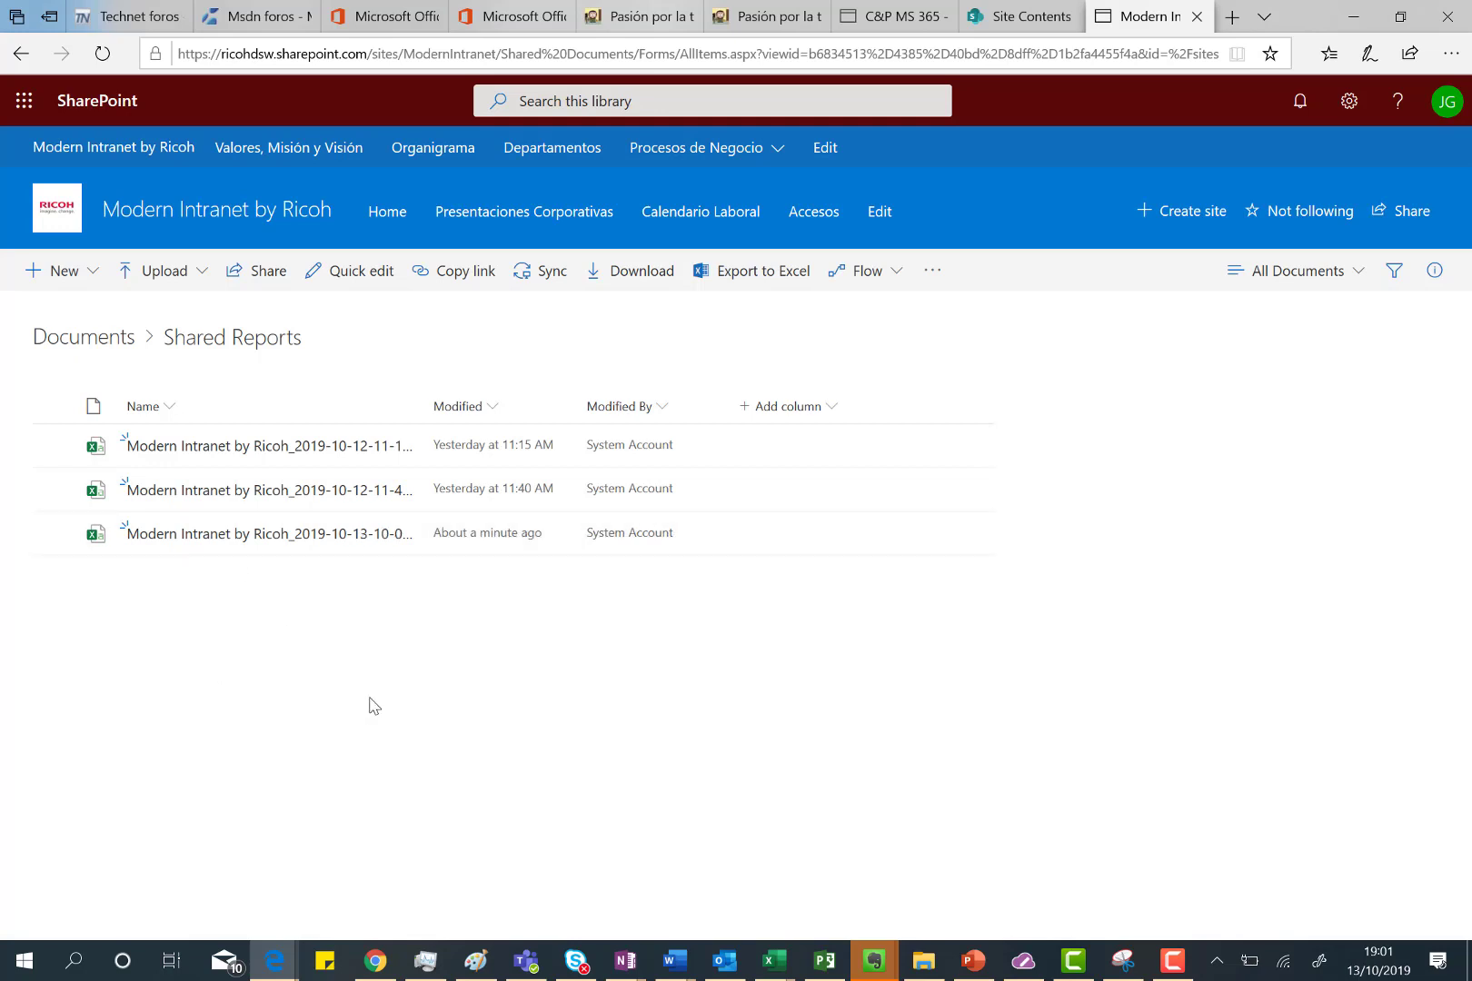
pyautogui.moveTo(428, 585)
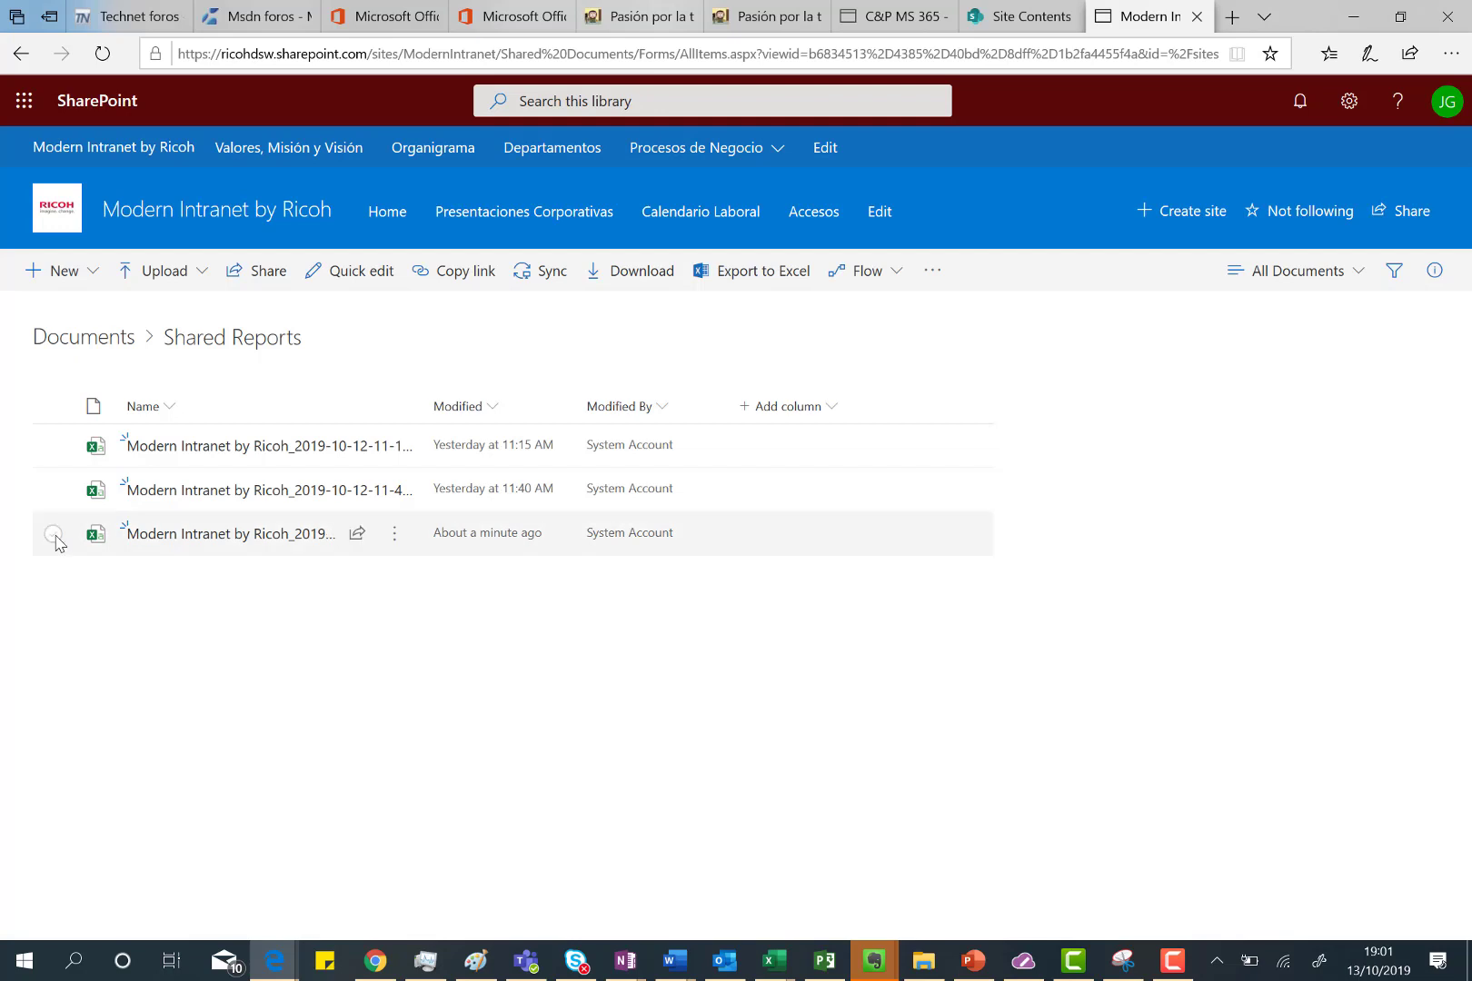
# Open the newest sharing report CSV in Excel and read cell A1's full header.
pyautogui.click(52, 534)
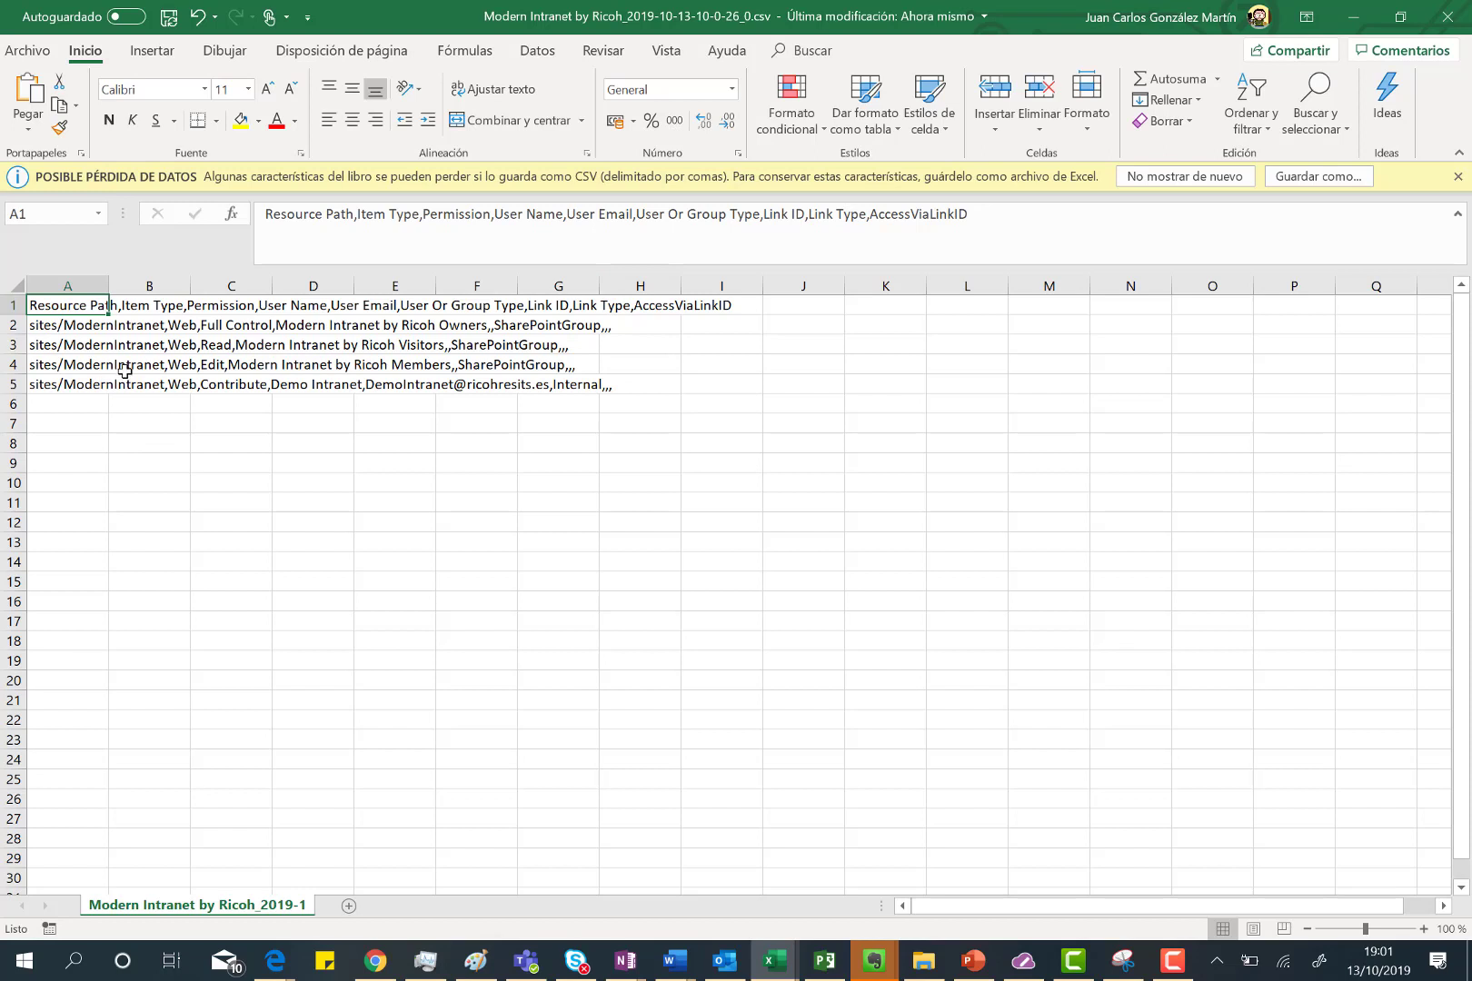
pyautogui.moveTo(119, 417)
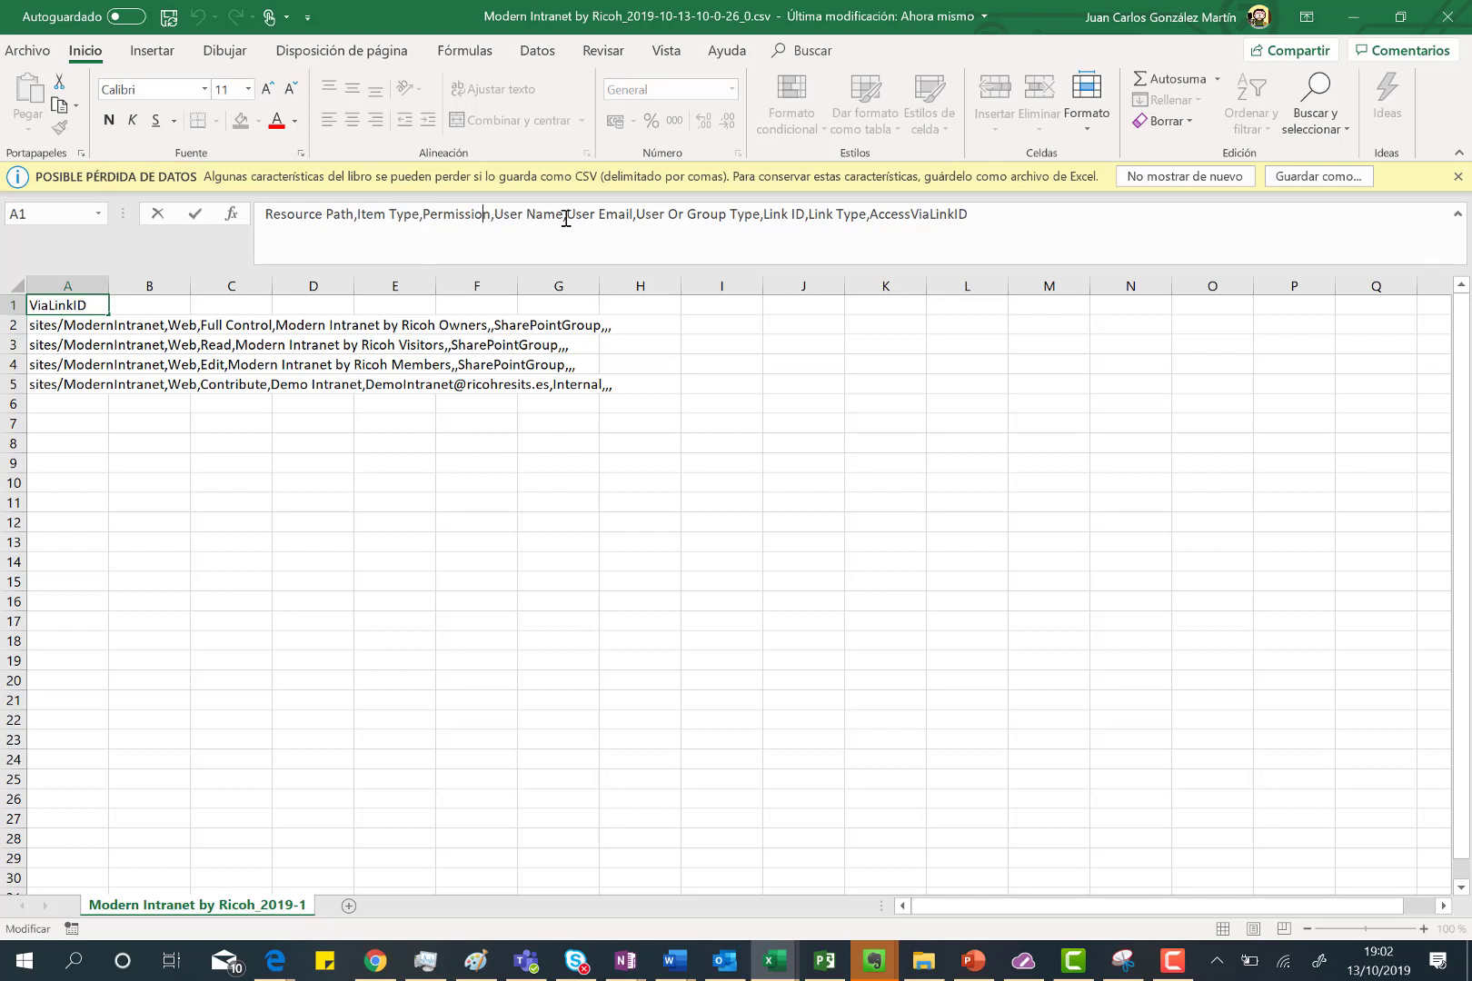
pyautogui.doubleClick(528, 214)
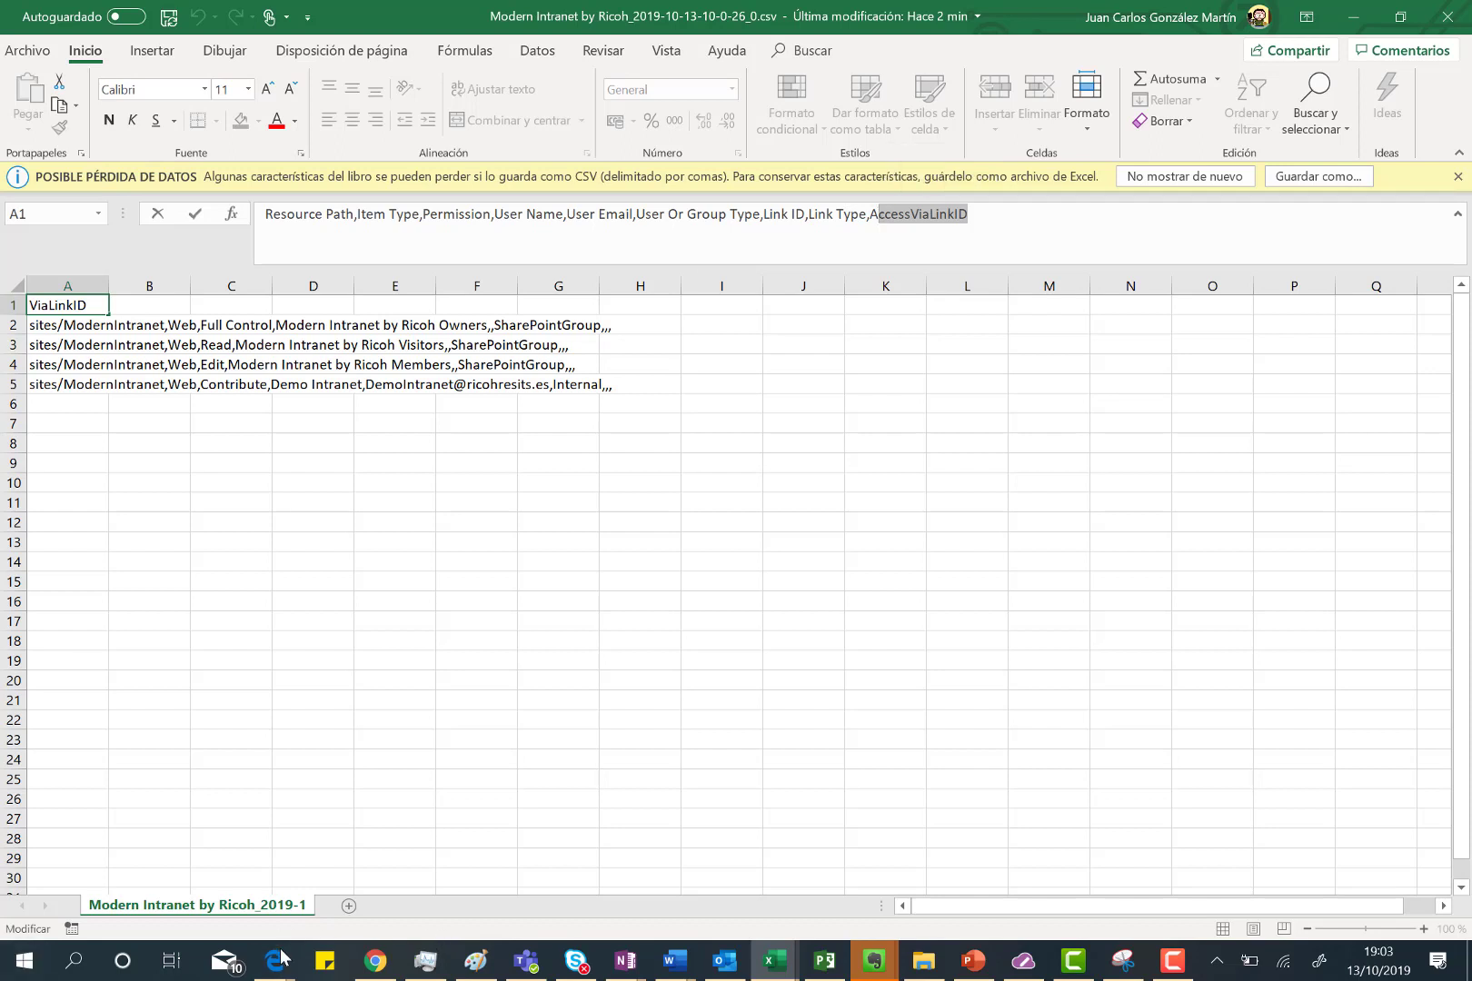
pyautogui.moveTo(275, 961)
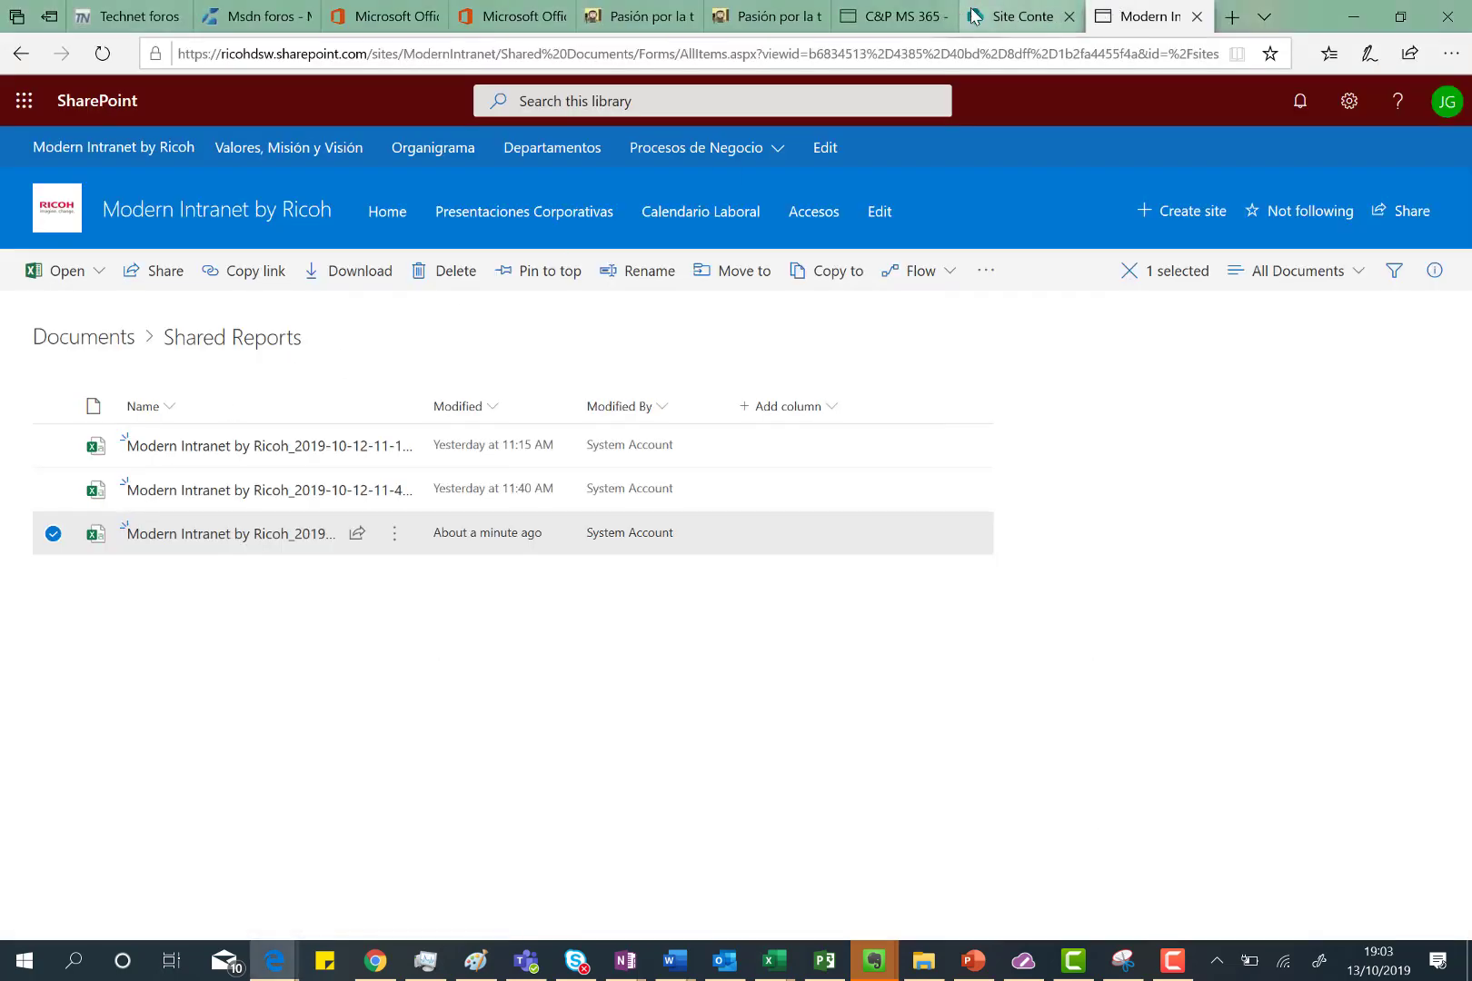
# Switch to Outlook mail from the Office 365 app launcher.
pyautogui.click(24, 101)
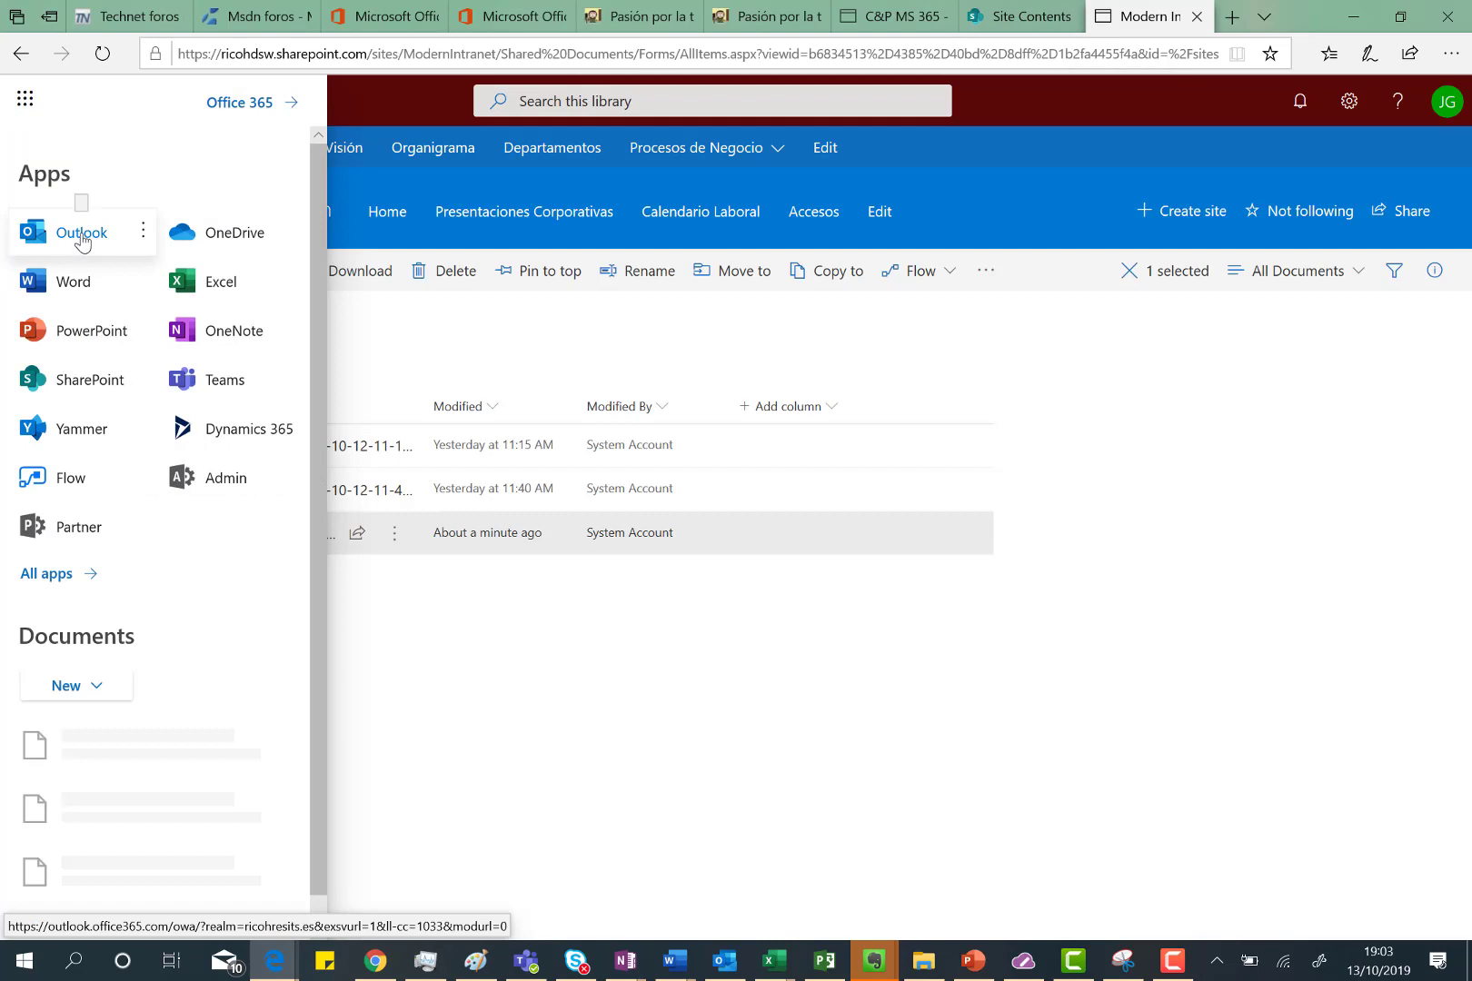
pyautogui.click(83, 232)
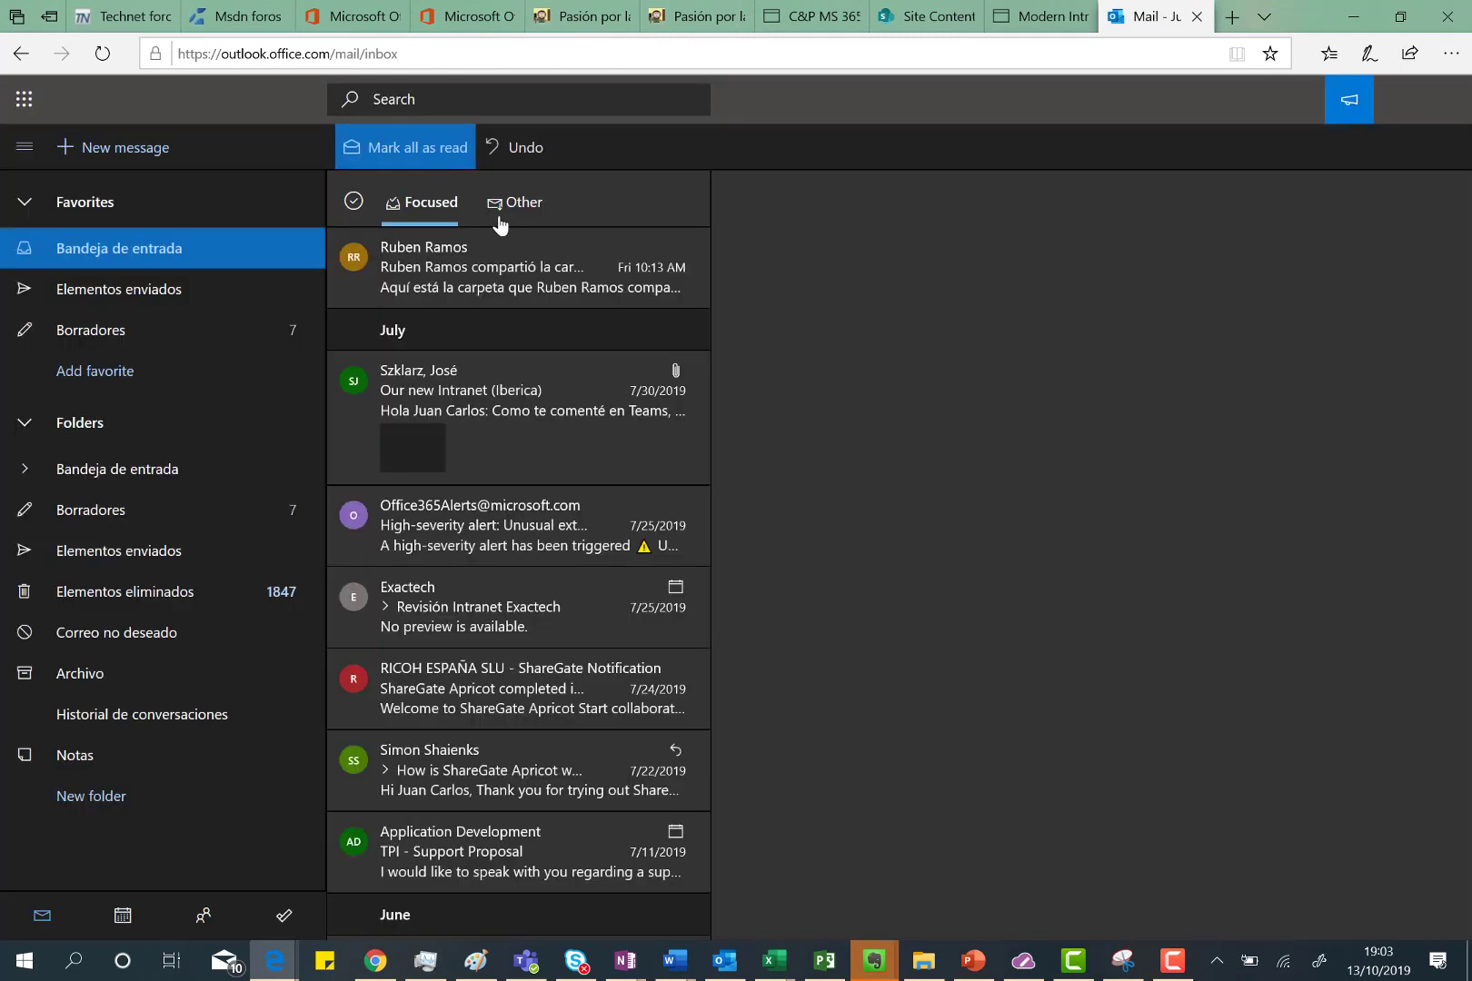
# Show the Other inbox, then the Elementos eliminados folder.
pyautogui.click(522, 201)
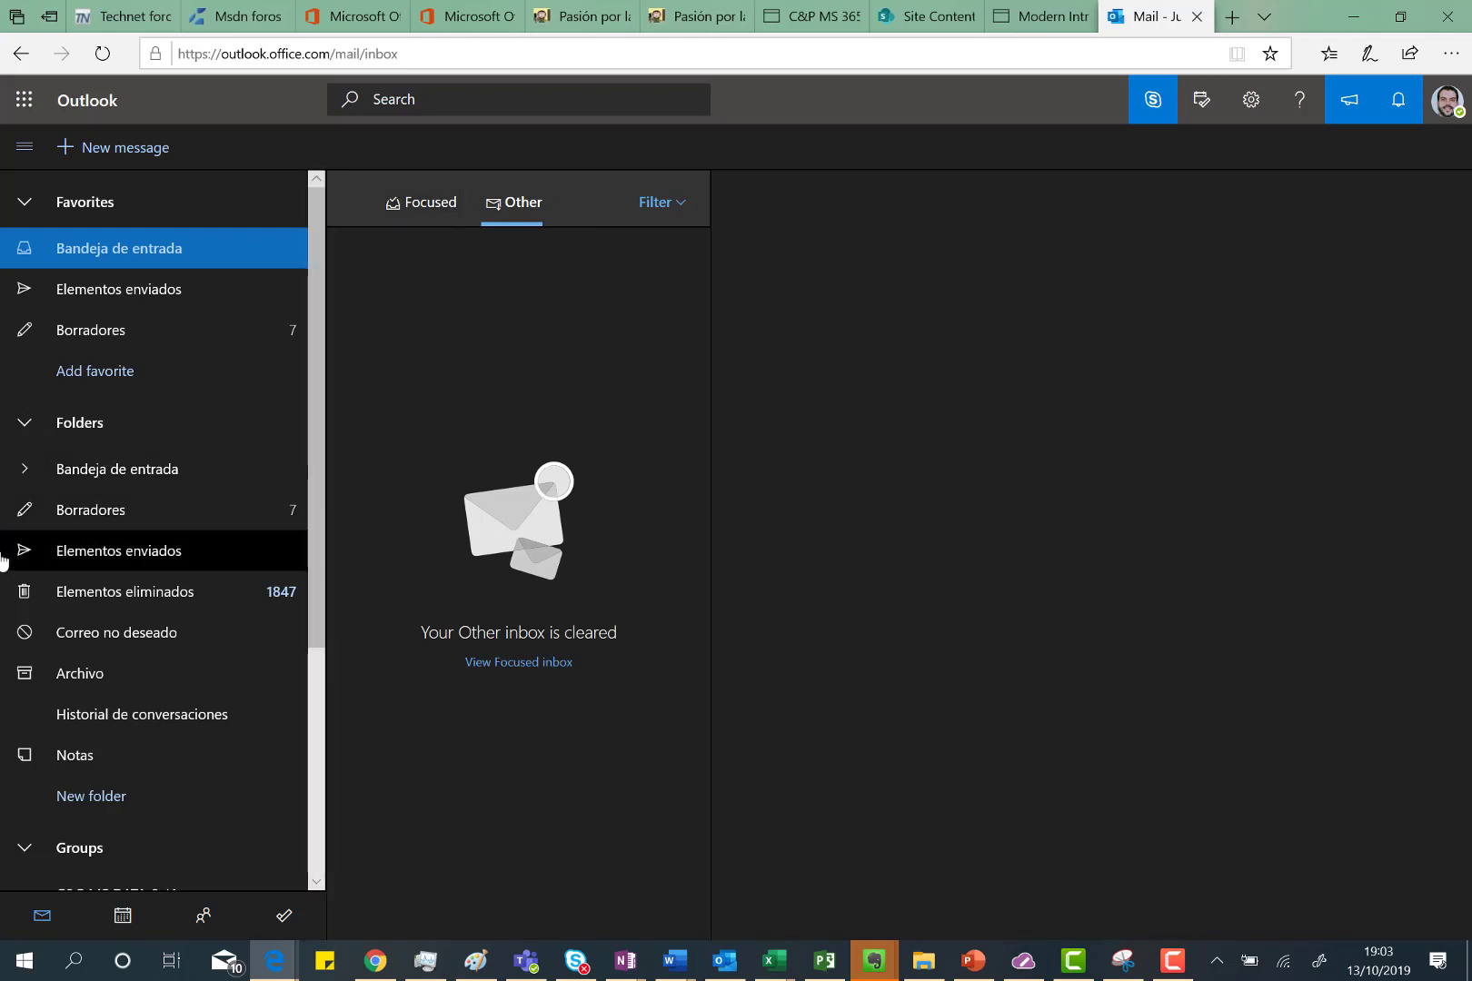
pyautogui.moveTo(125, 592)
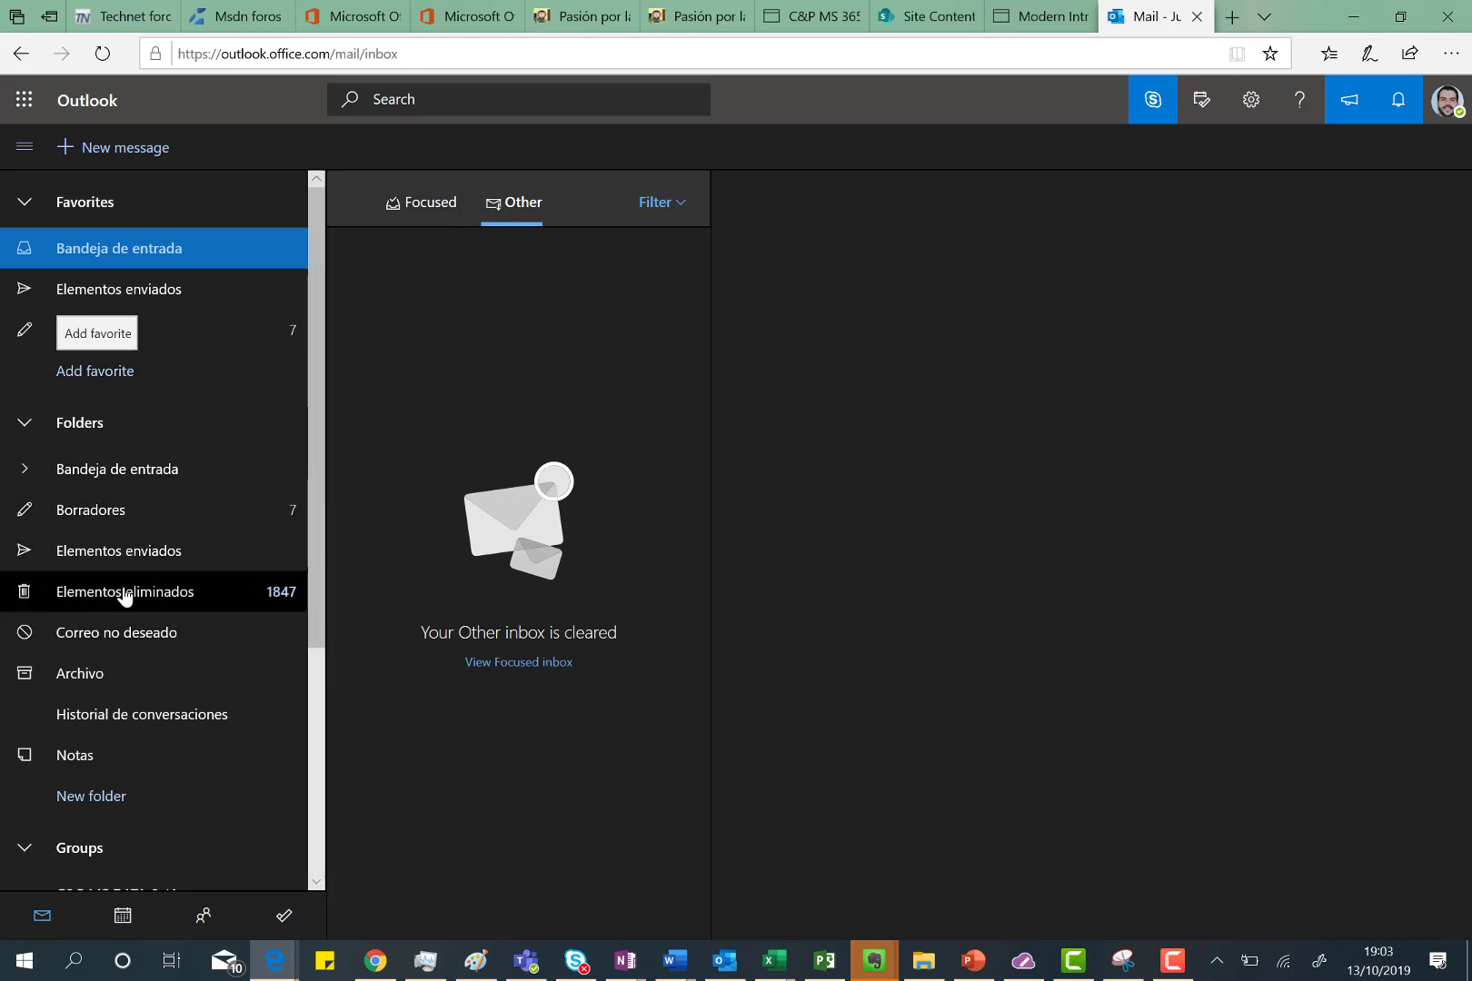
pyautogui.click(126, 592)
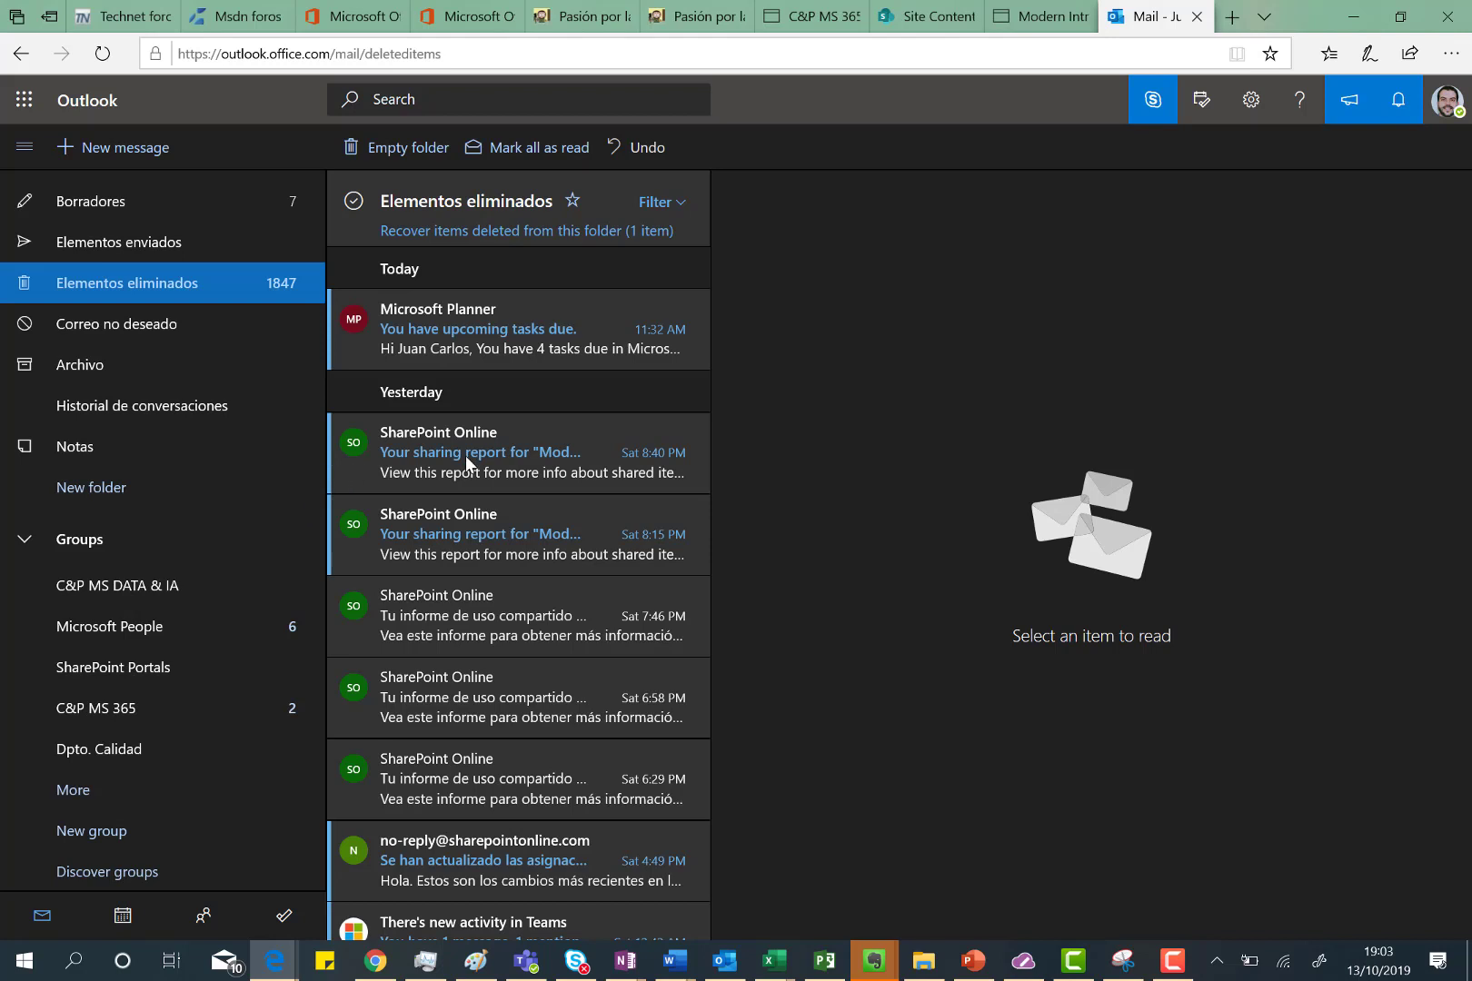
# Open the newest 'Your sharing report' email, show its images, and follow its Open link.
pyautogui.click(478, 451)
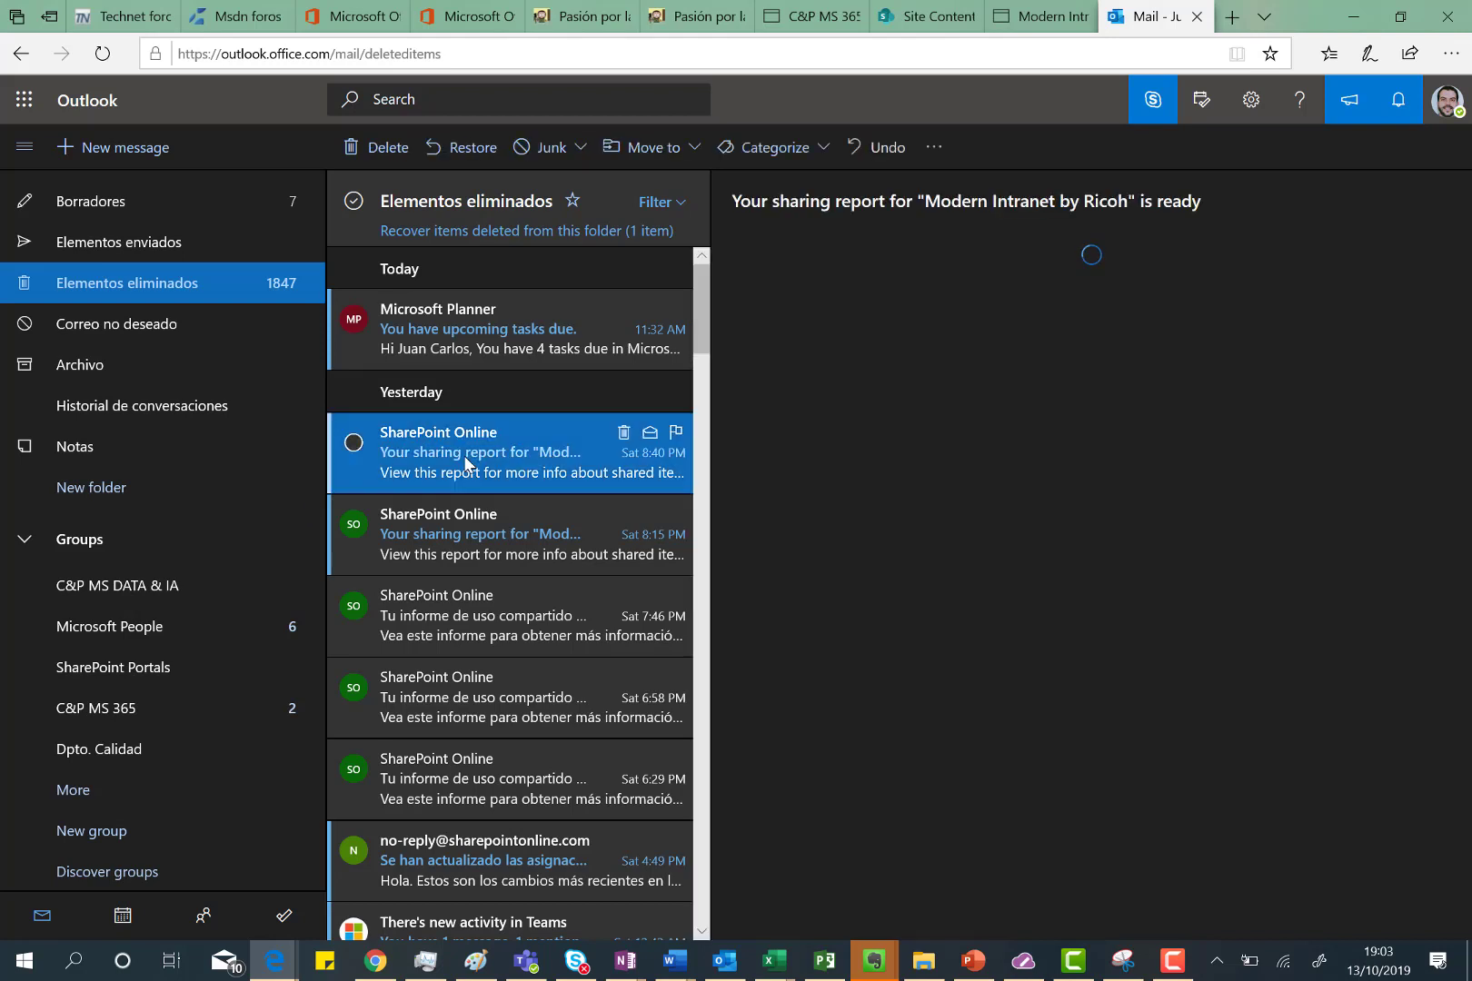
pyautogui.click(479, 452)
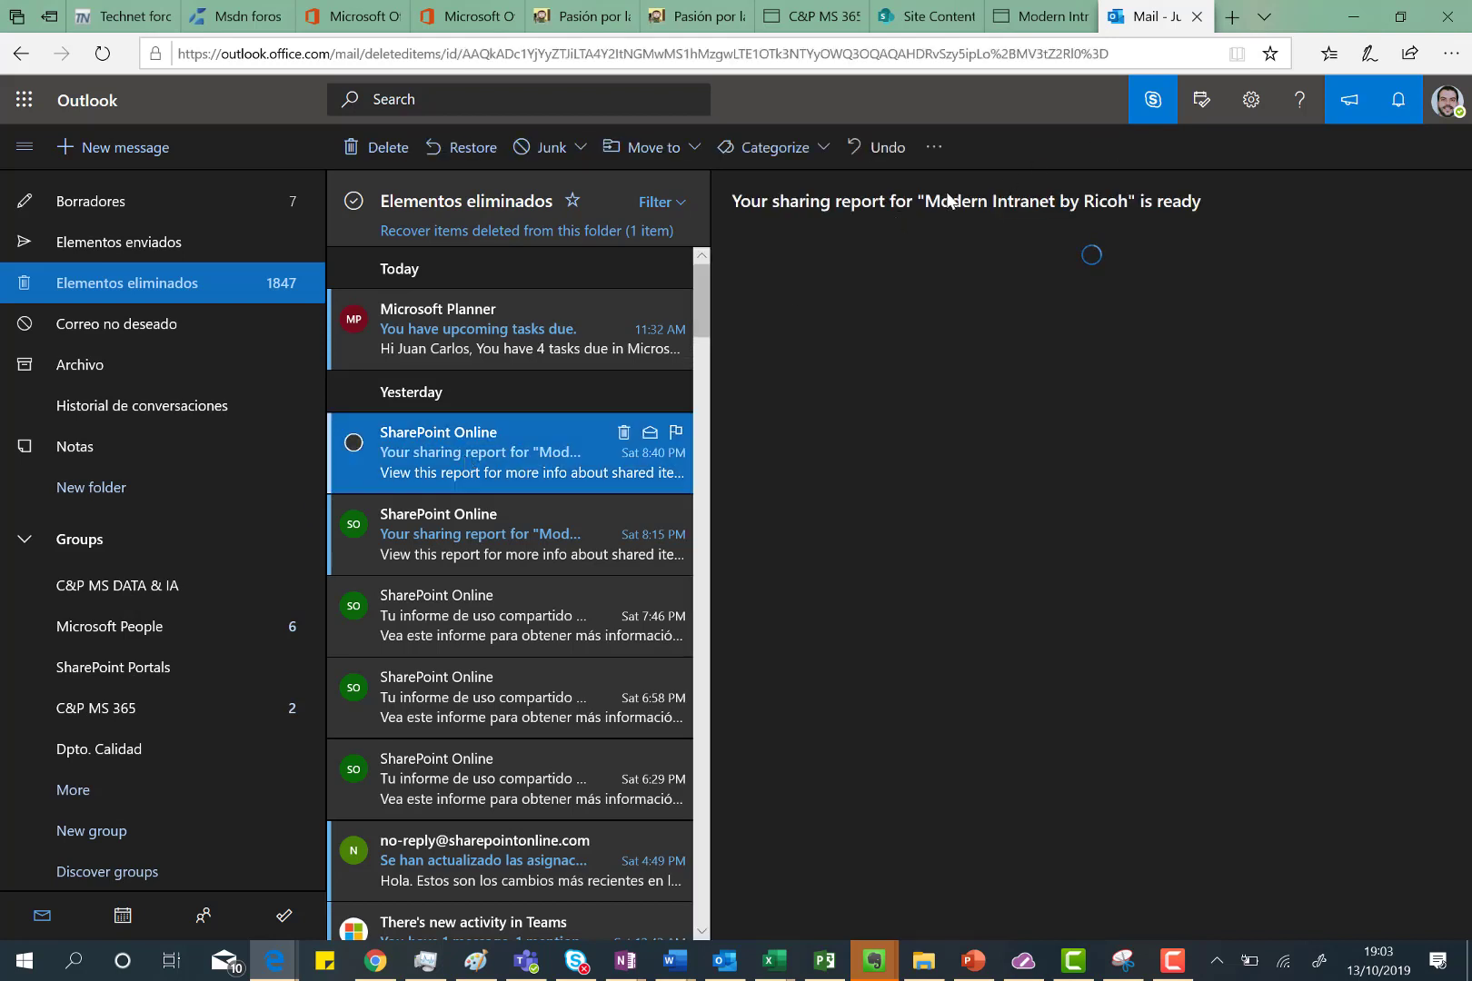
pyautogui.moveTo(879, 302)
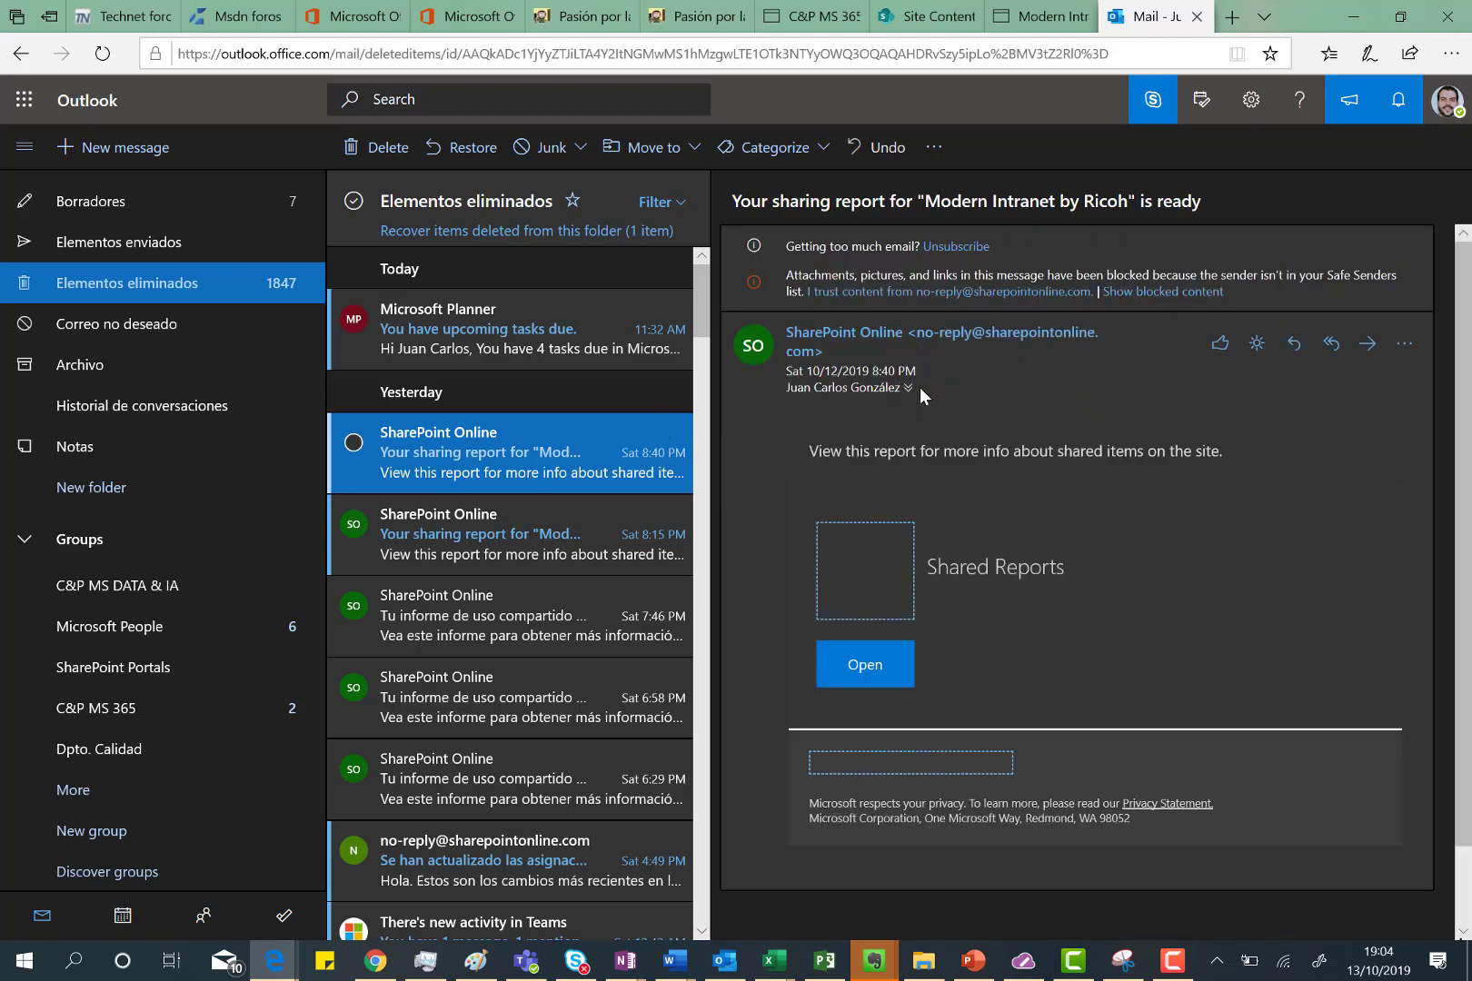
pyautogui.click(1163, 291)
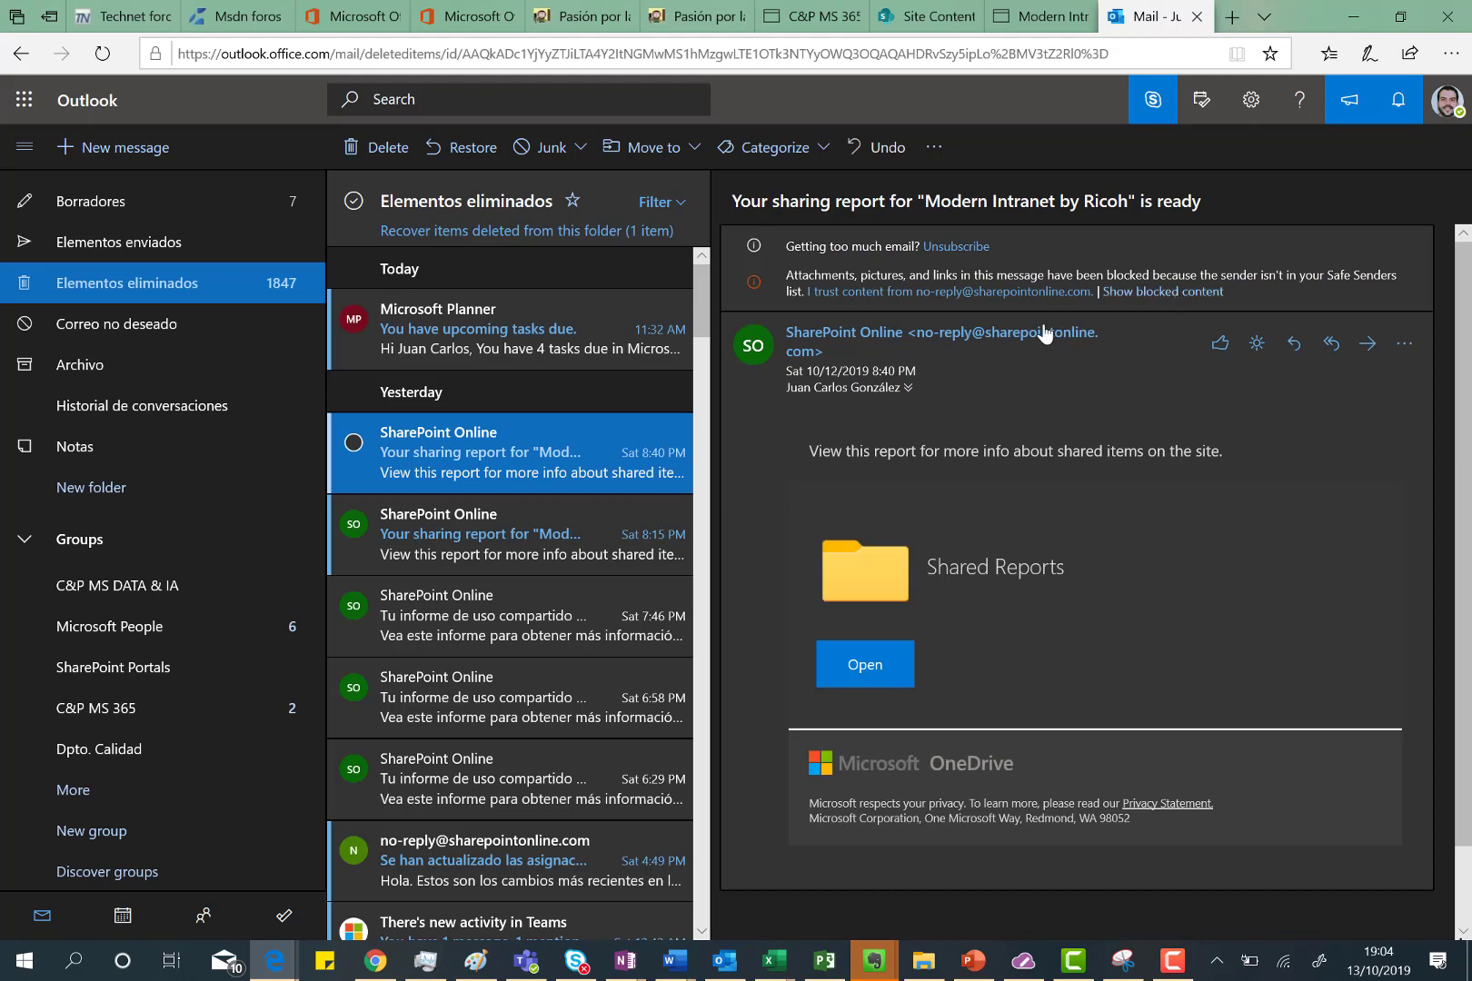
pyautogui.click(1164, 290)
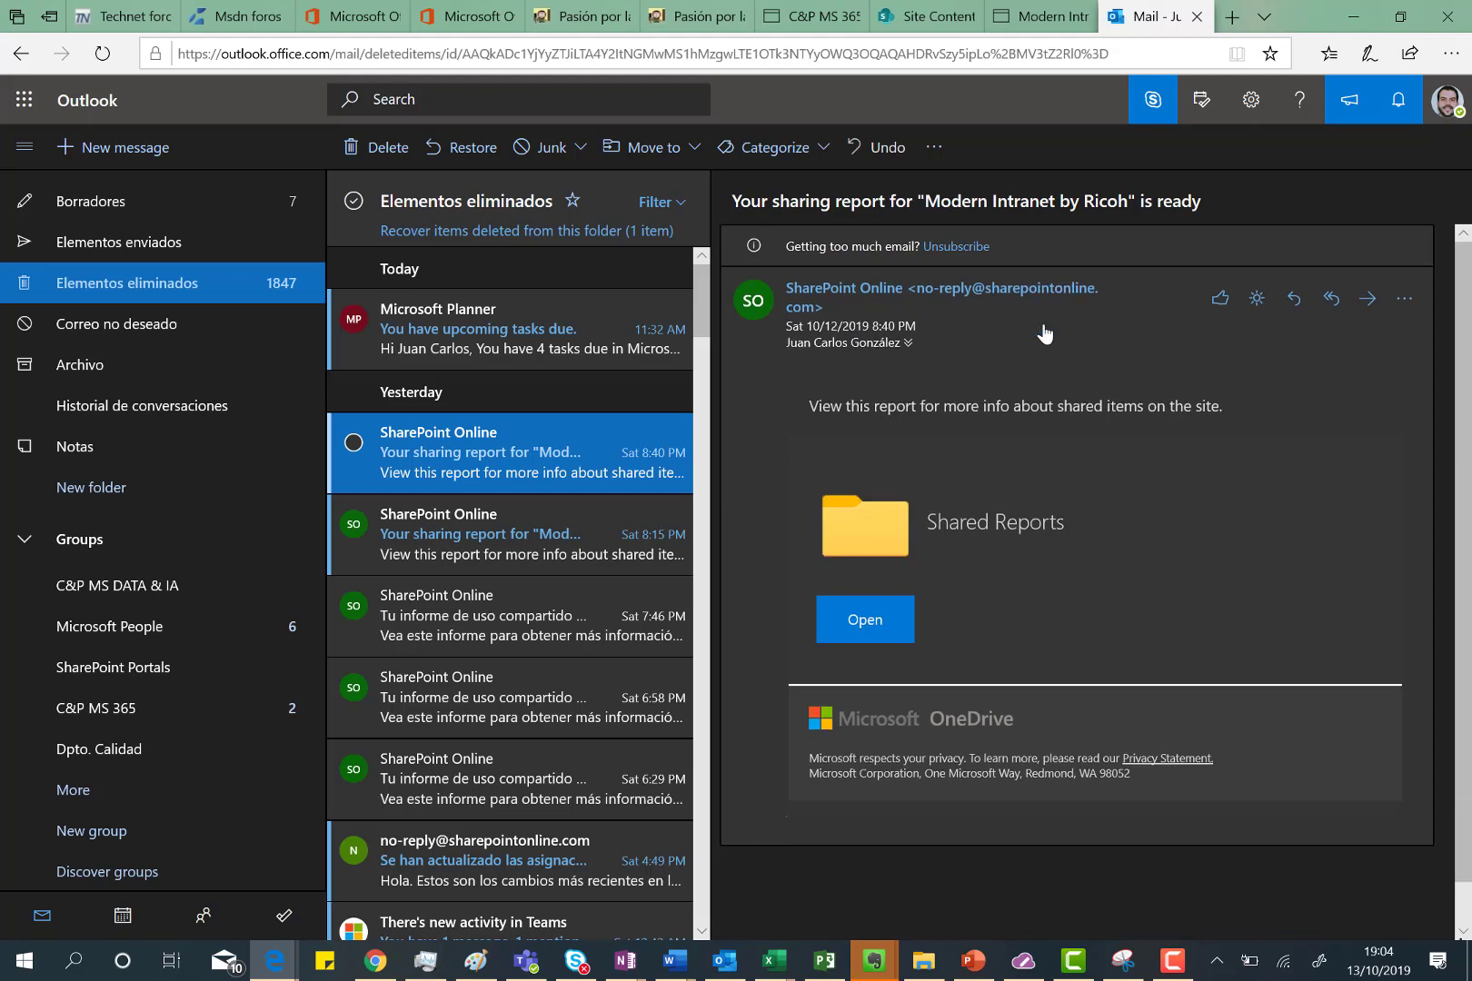
pyautogui.moveTo(925, 462)
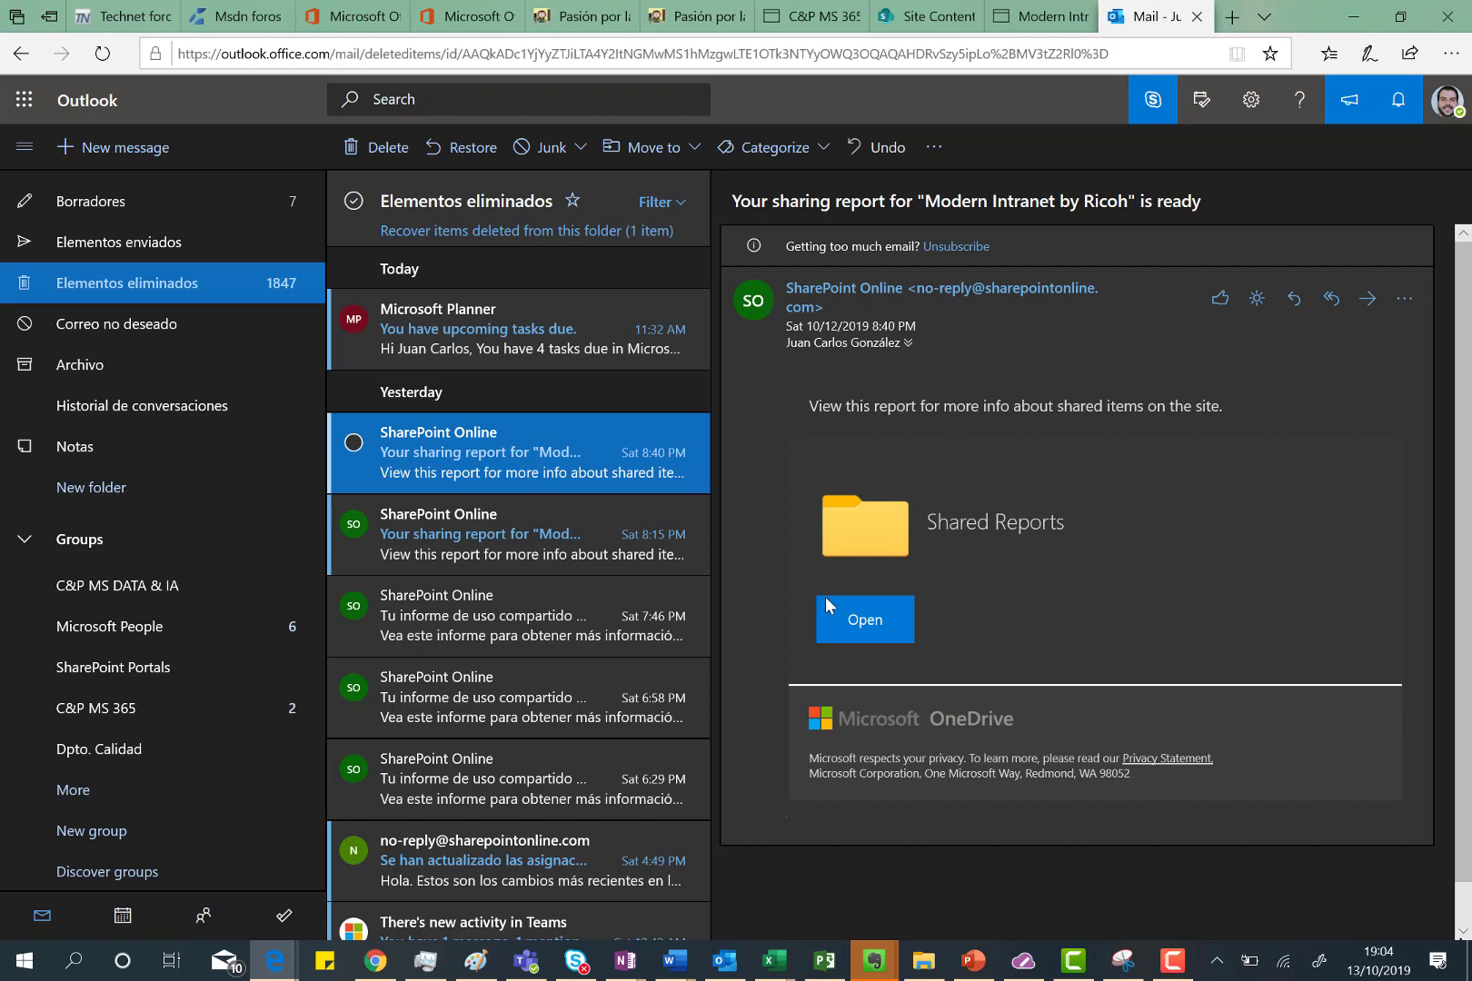
pyautogui.moveTo(1168, 585)
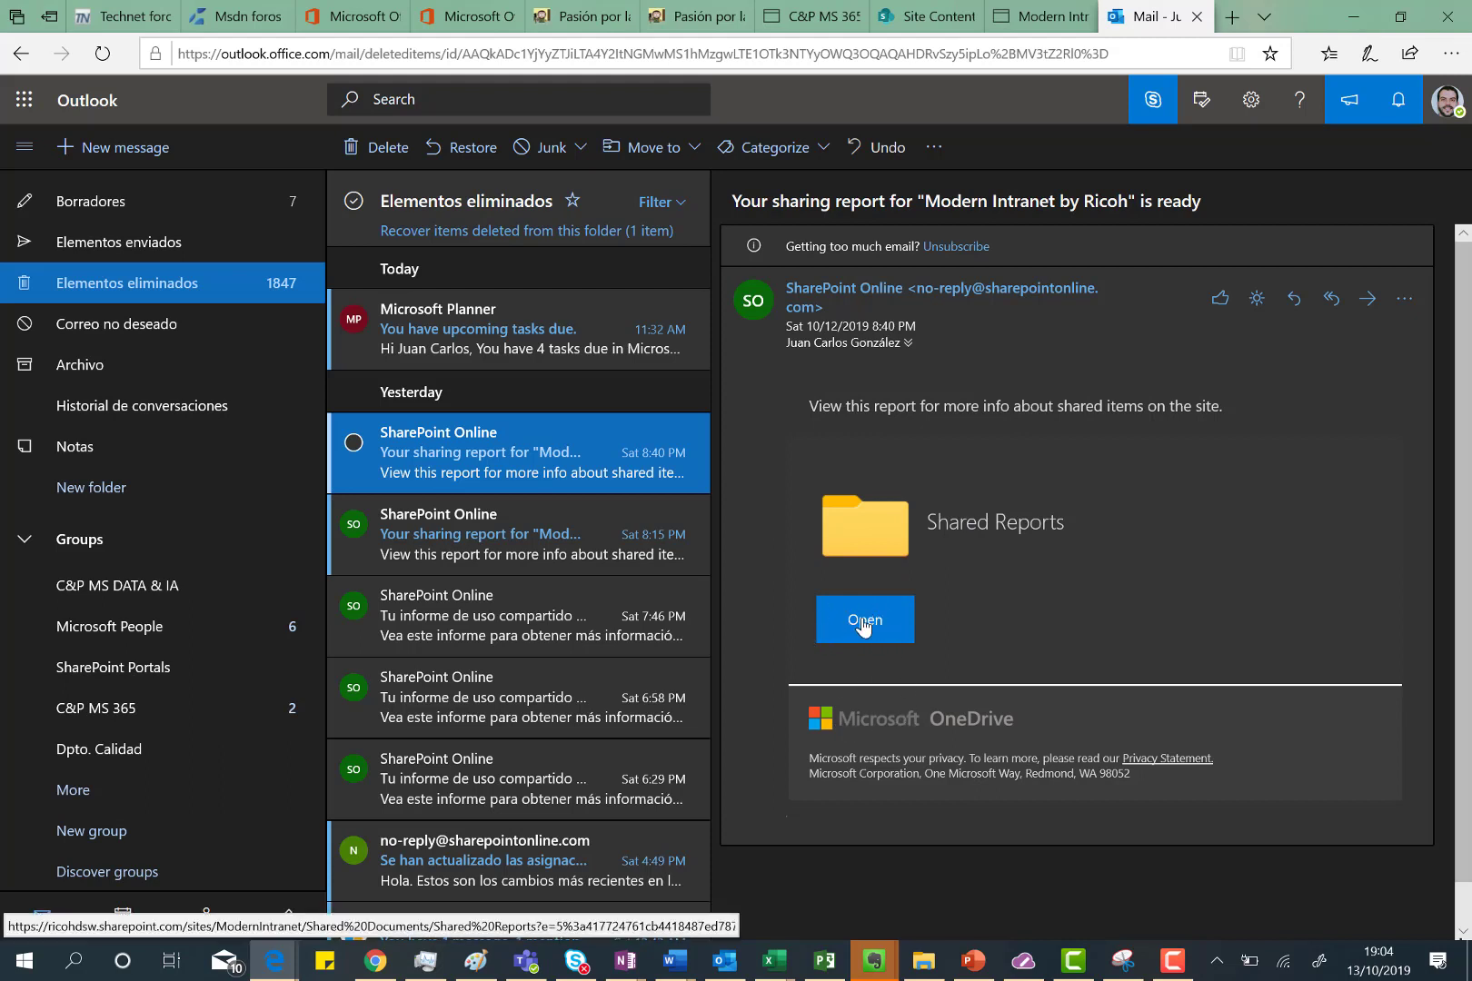
pyautogui.click(864, 619)
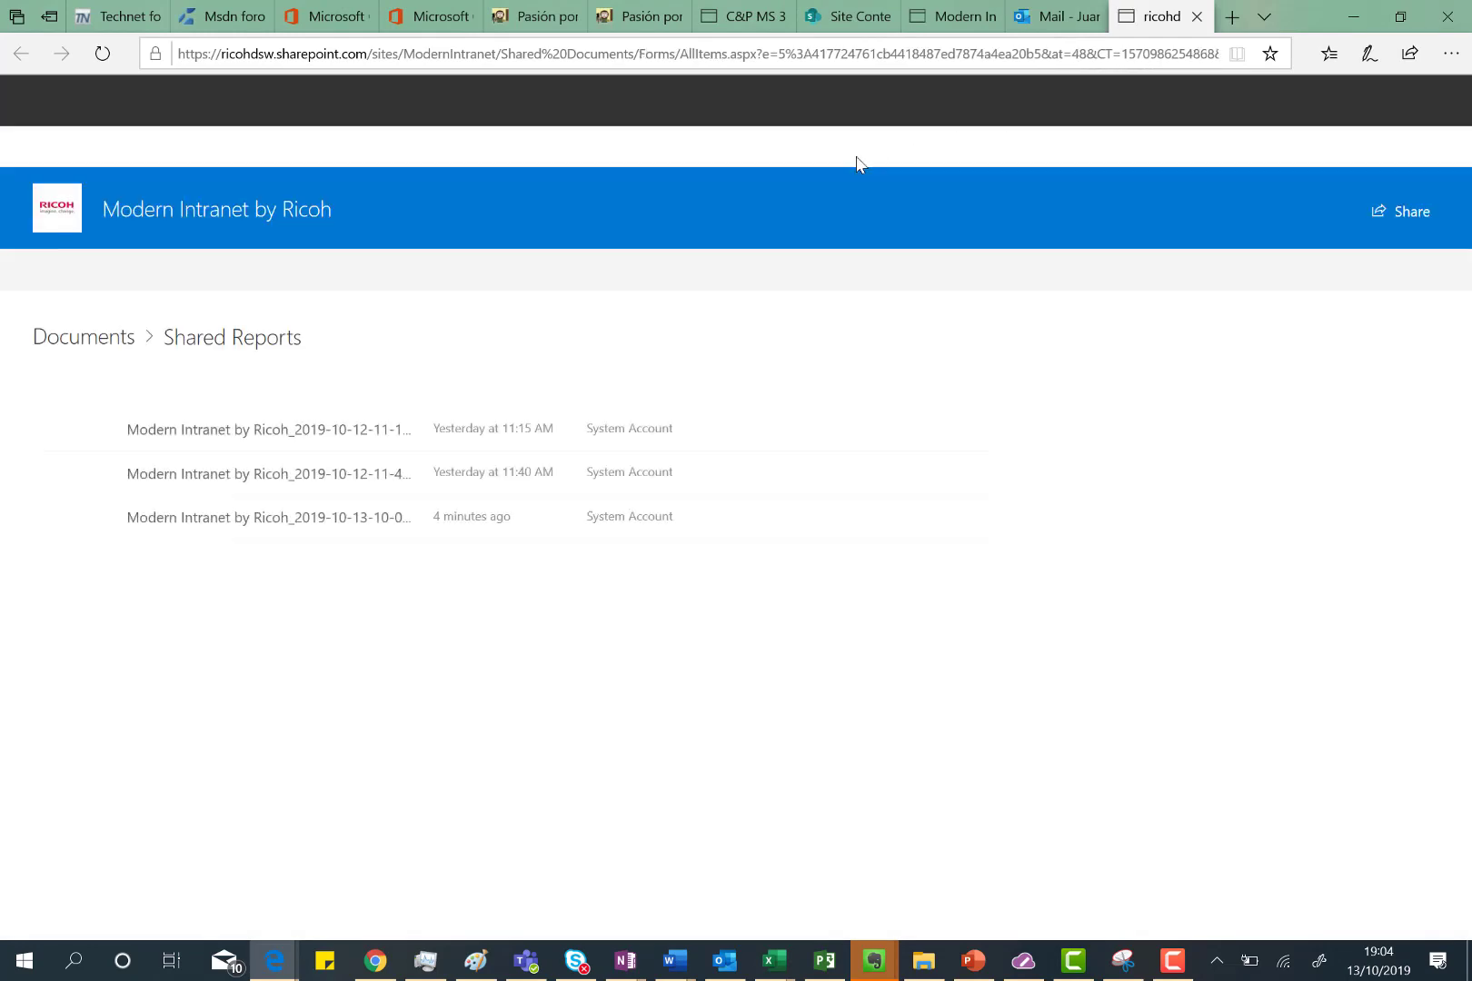